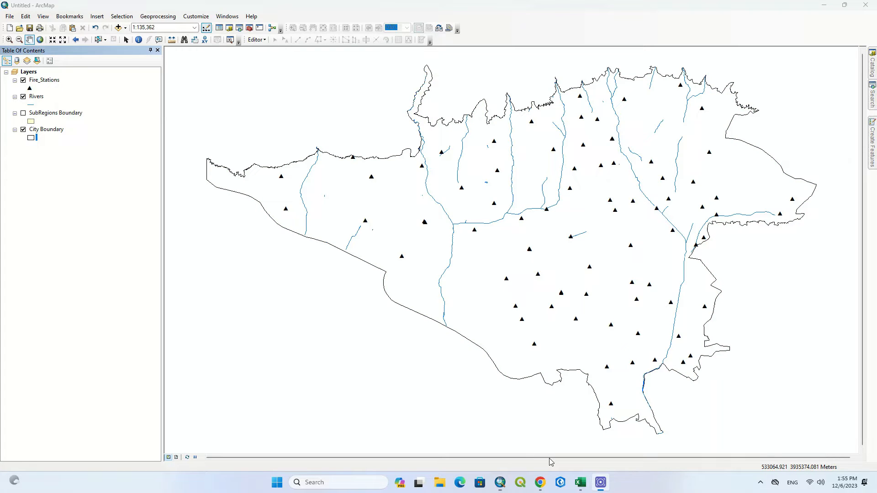
mouse_move(546, 456)
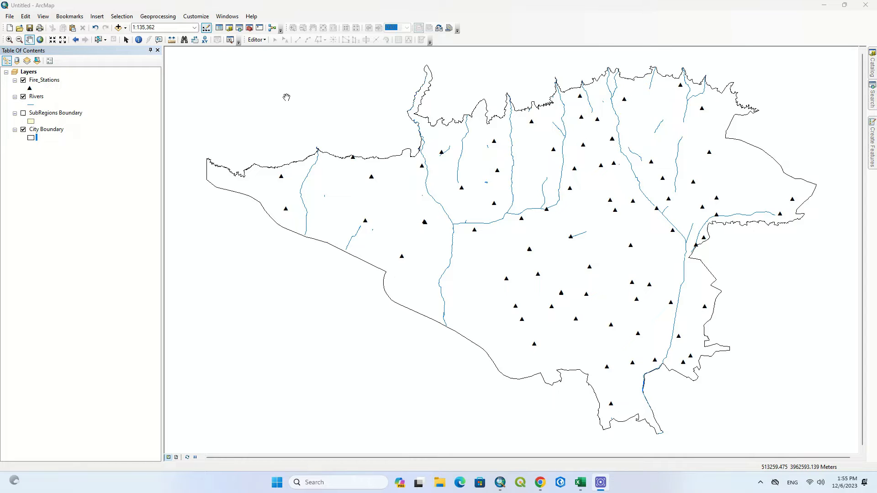
Bring up the geoprocessing tools list to look up a tool
click(157, 17)
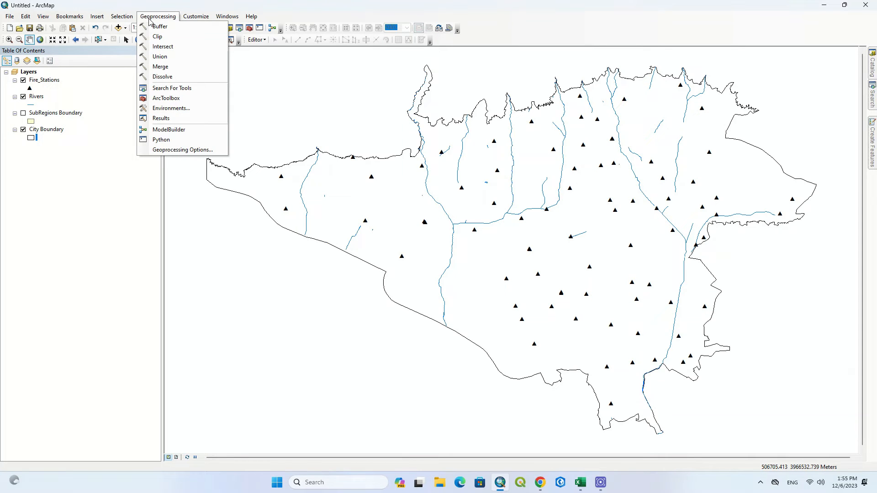
mouse_move(184, 57)
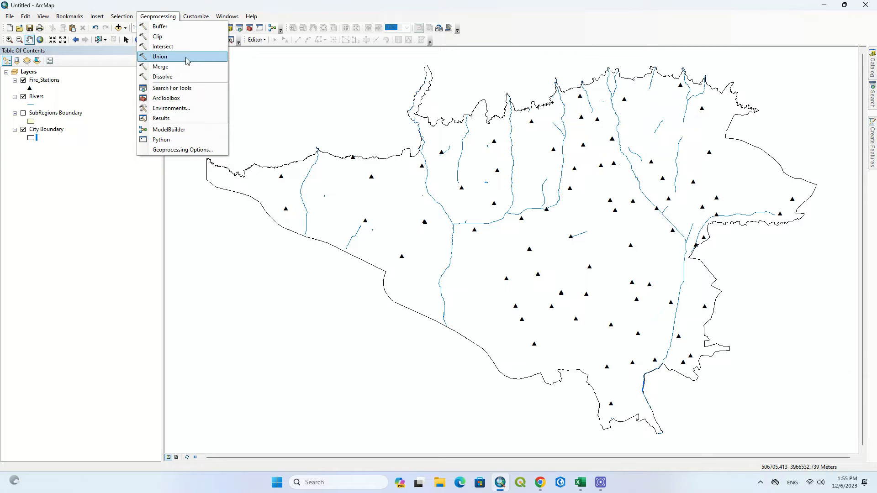
mouse_move(836, 112)
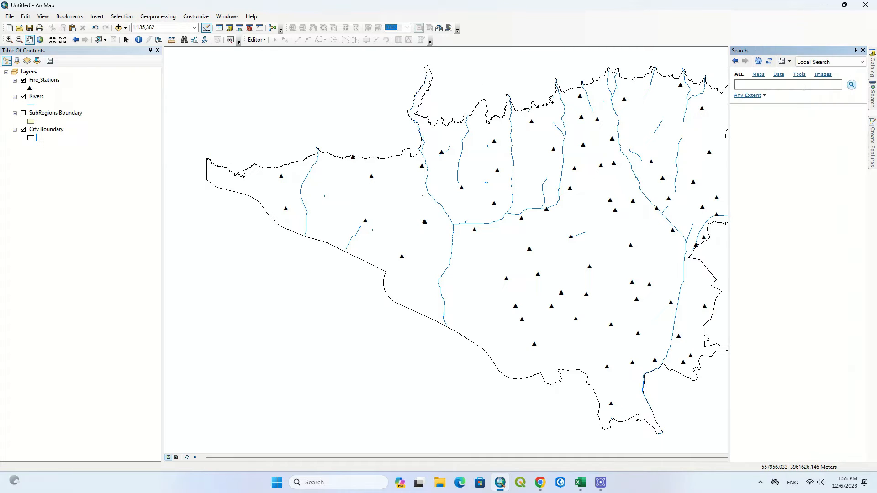
Search for 'buf' and review the Buffer (Analysis) tool's description, then dismiss it
text(buffer)
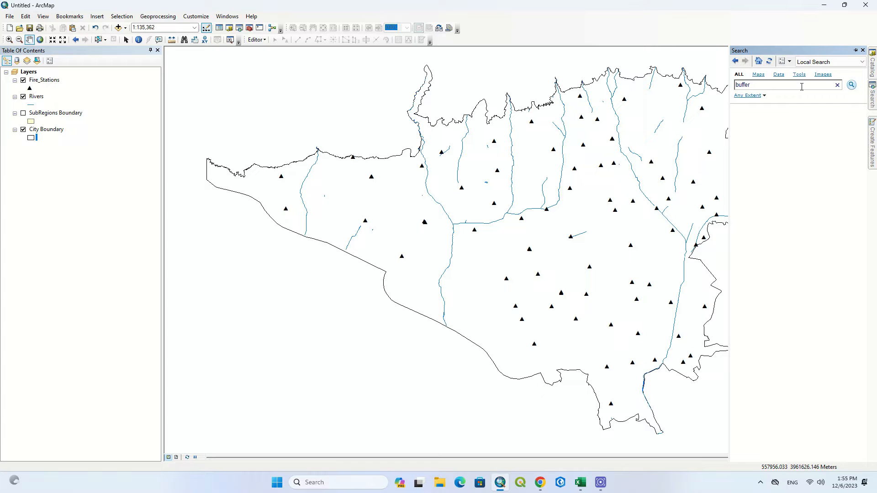
click(852, 85)
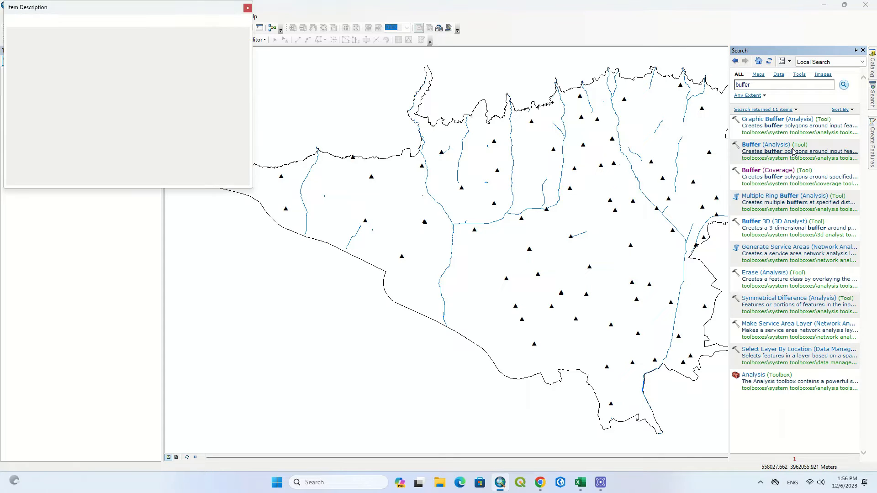
click(751, 144)
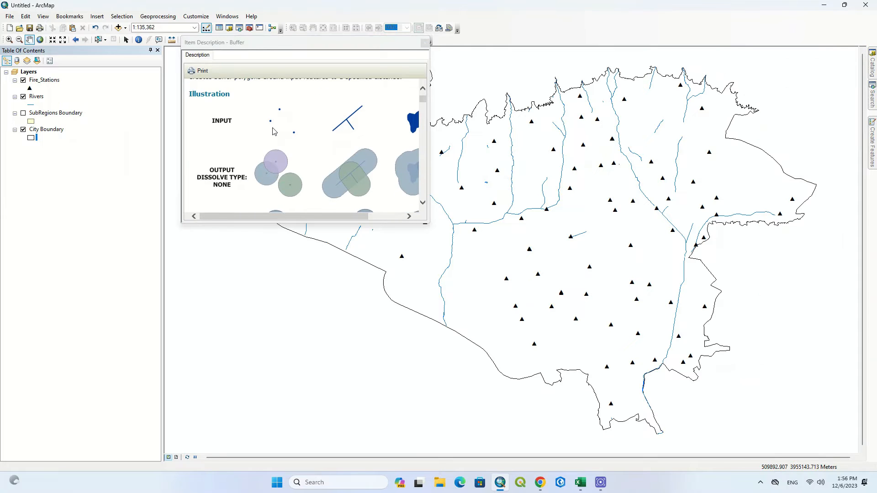
scroll(down, 3)
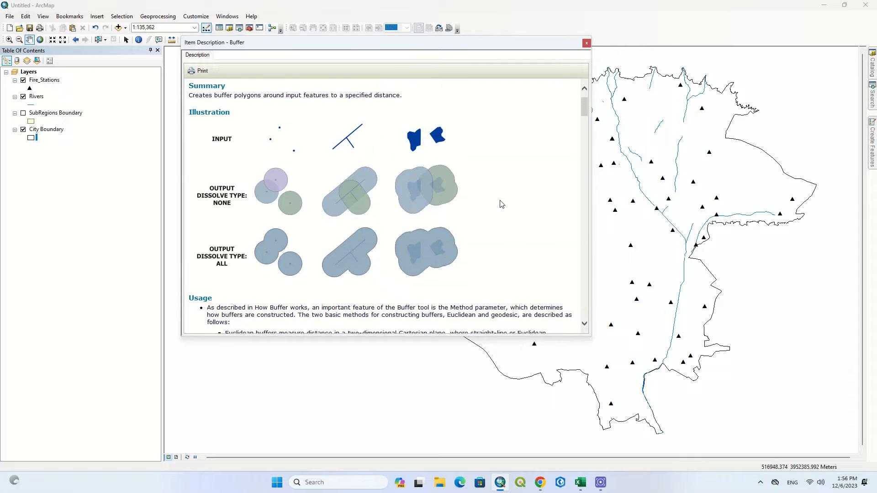
scroll(down, 3)
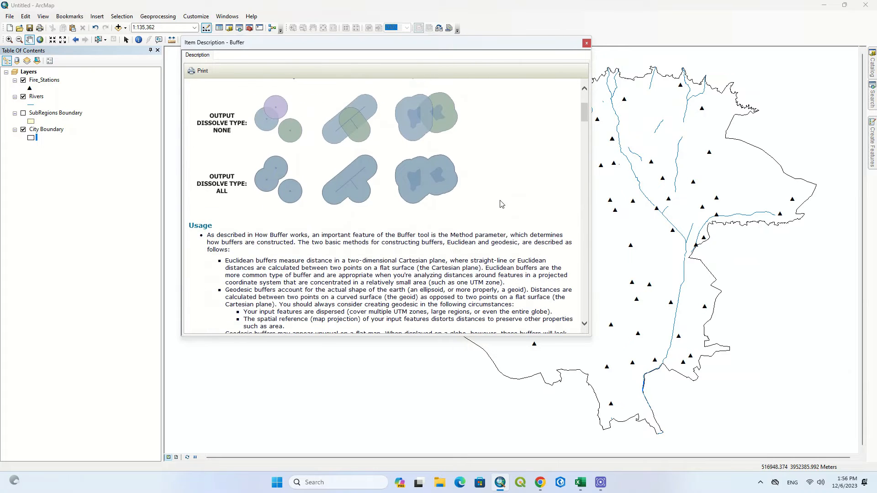
scroll(down, 3)
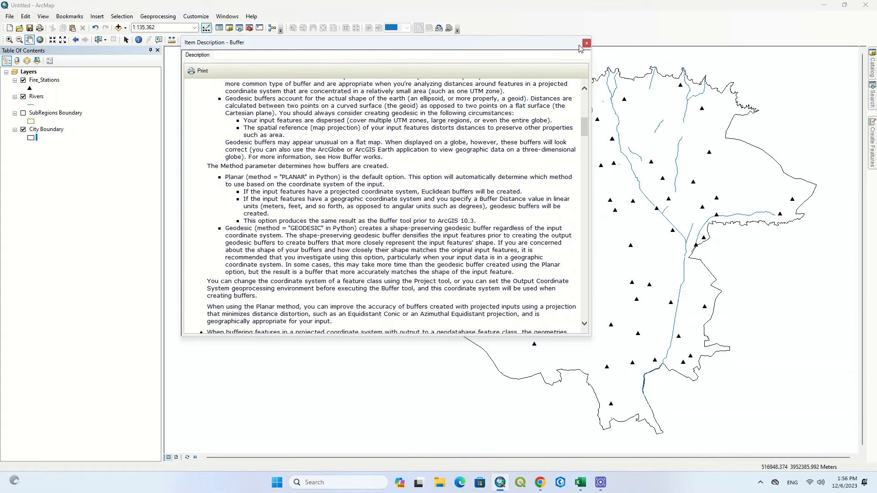
click(585, 42)
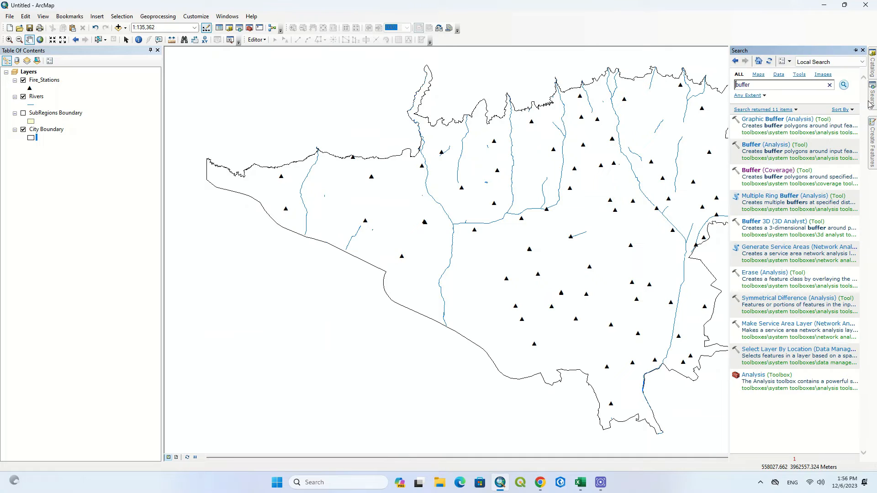
Launch the Buffer tool from the geoprocessing tools list
click(157, 16)
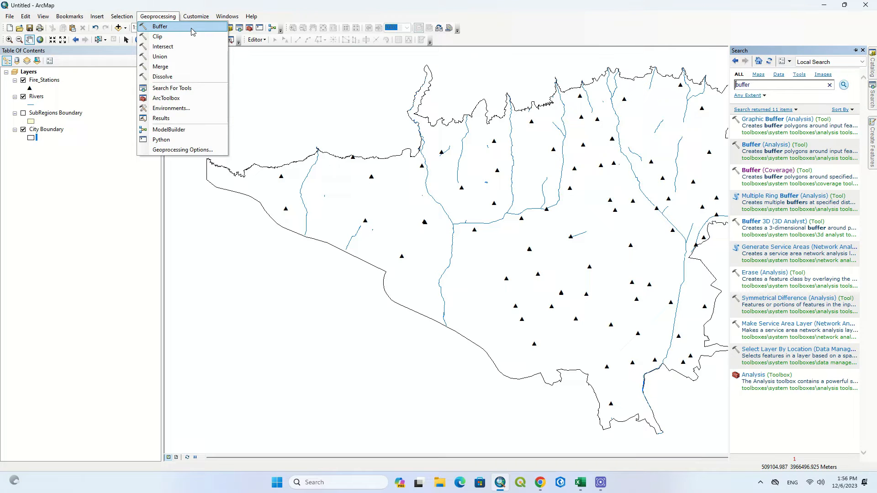
mouse_move(160, 25)
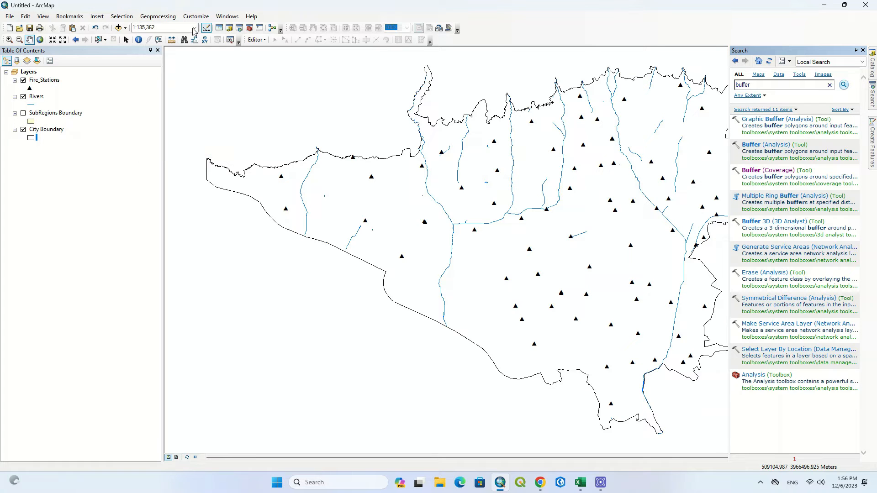
click(751, 144)
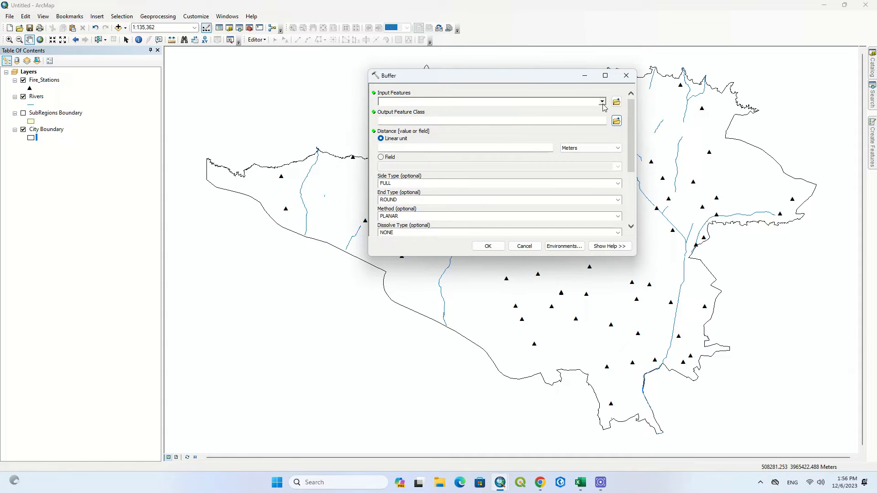
Buffer the Rivers layer by 1 Kilometer, producing the Rivers_Buffer layer
click(602, 101)
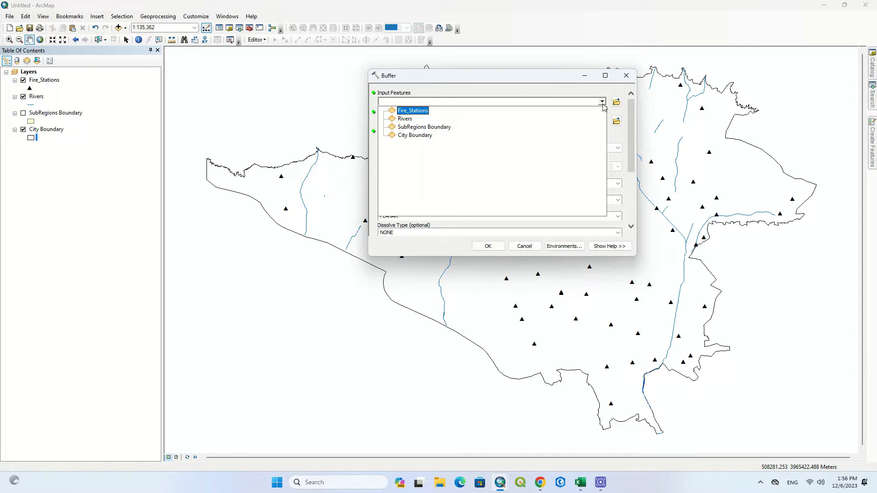
click(424, 126)
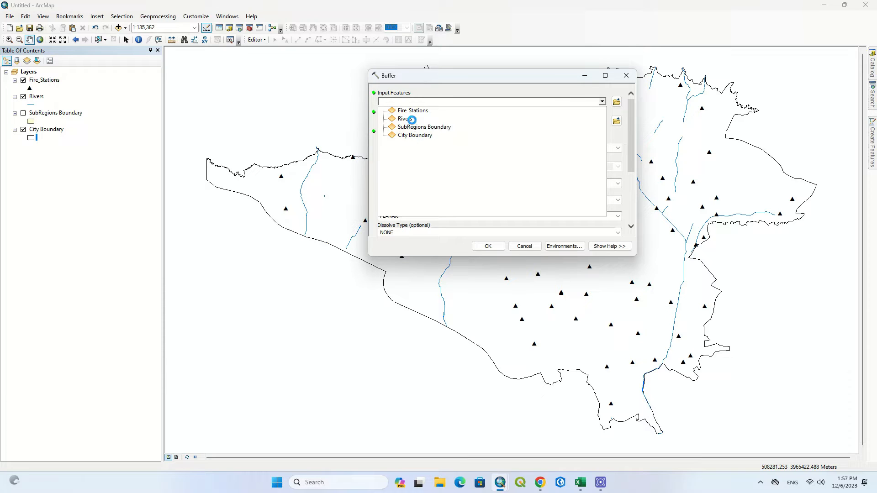
click(404, 118)
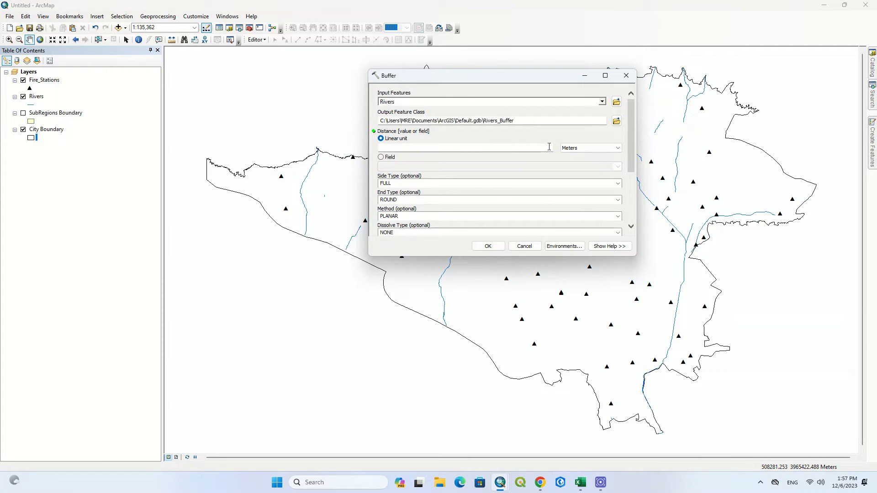
click(618, 148)
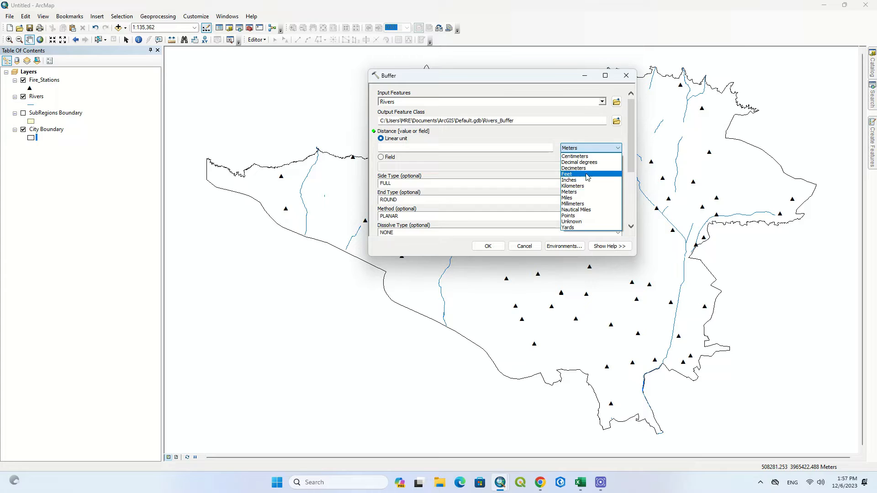
click(572, 185)
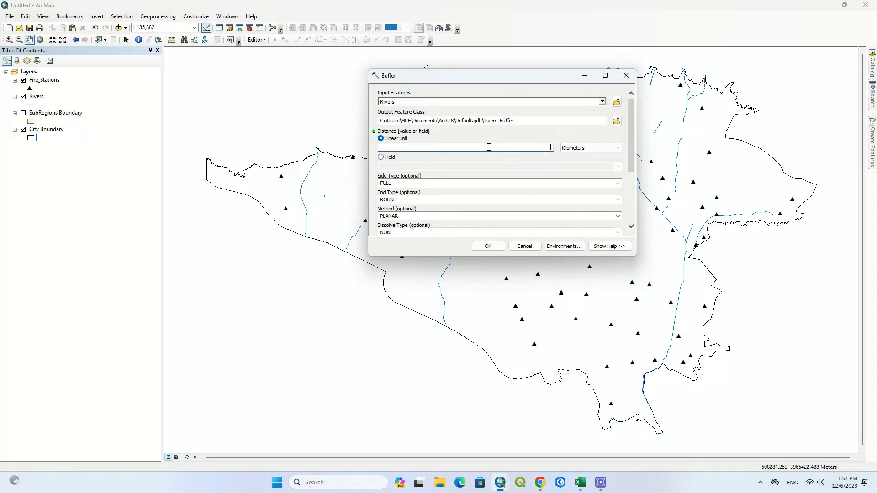
text(1)
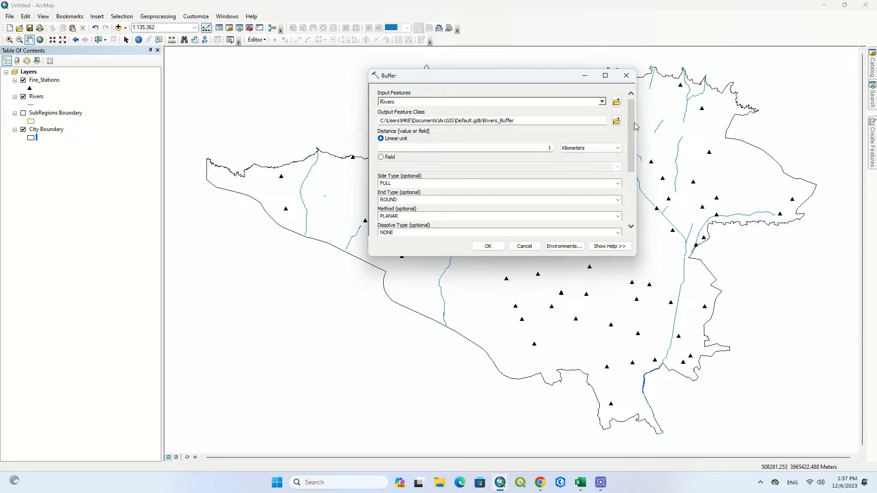
scroll(down, 3)
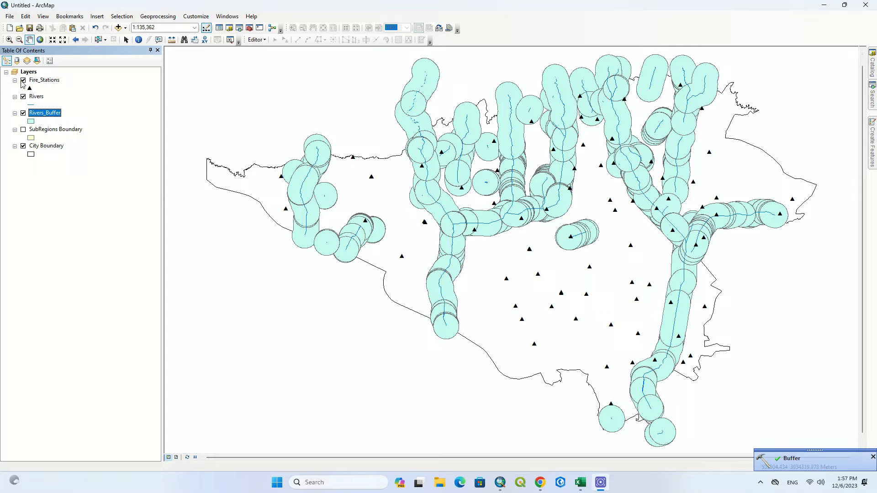
Hide Fire_Stations and toggle City Boundary off and back on in the Table of Contents
click(22, 80)
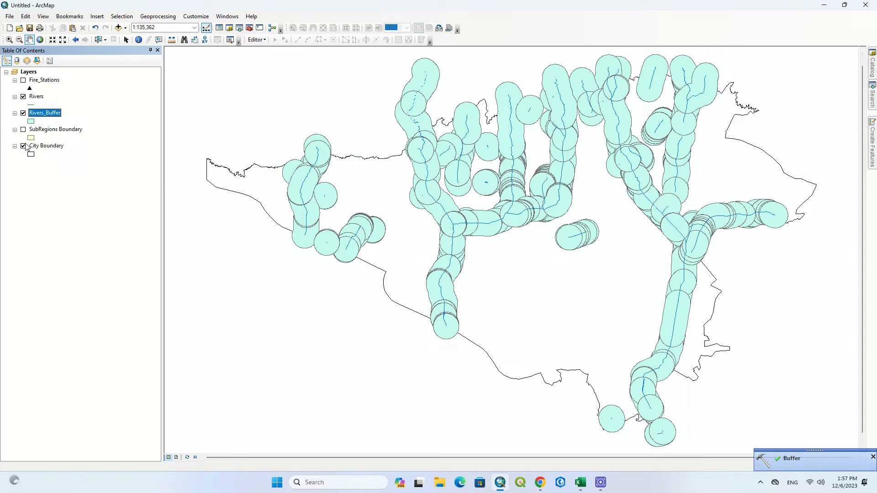
click(23, 146)
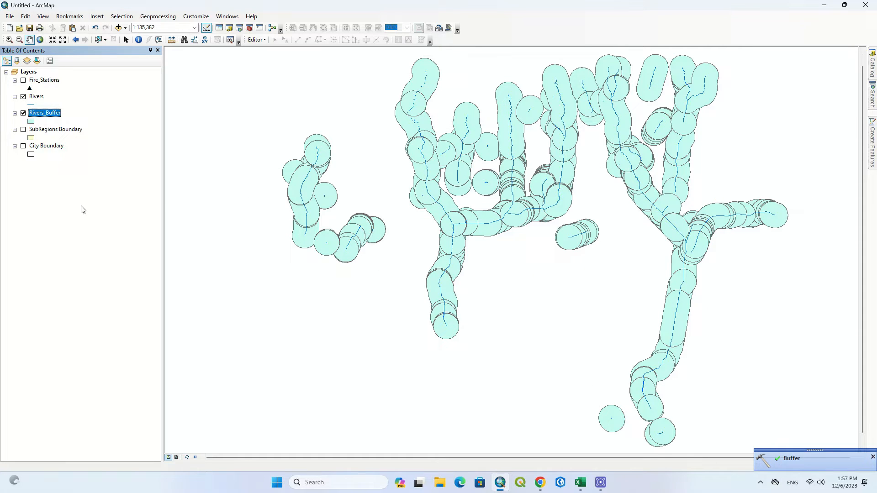
click(23, 145)
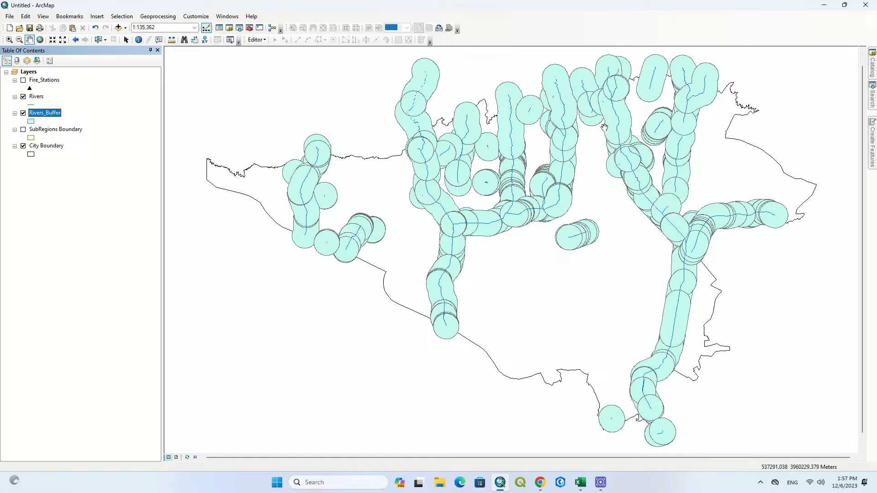
Buffer the fire stations by 0.5 Kilometers, producing the Fire_Stations_Buffer layer
click(157, 17)
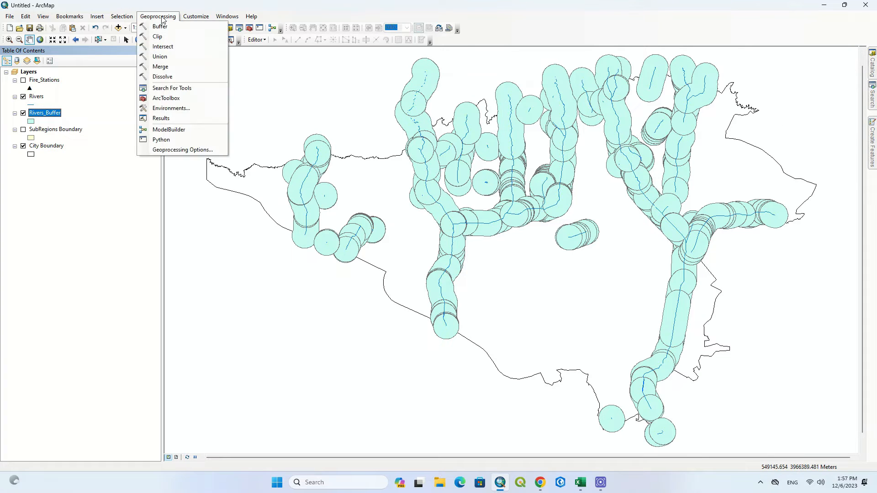
click(159, 25)
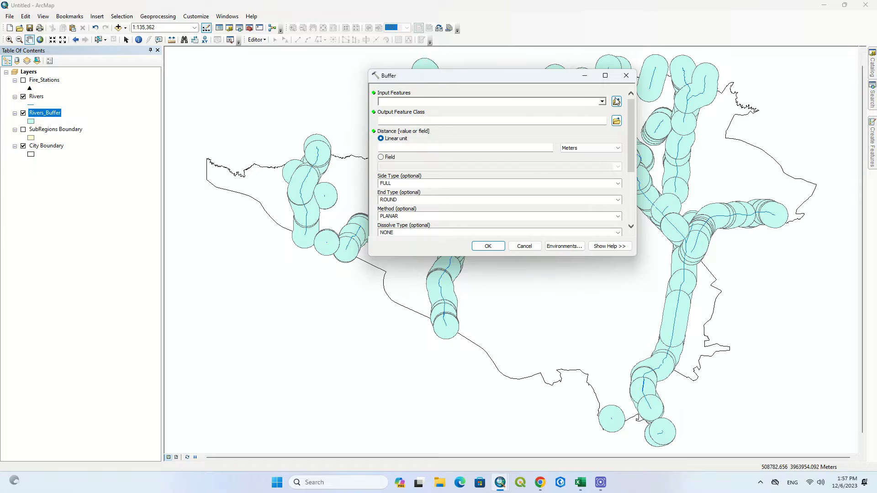
click(601, 101)
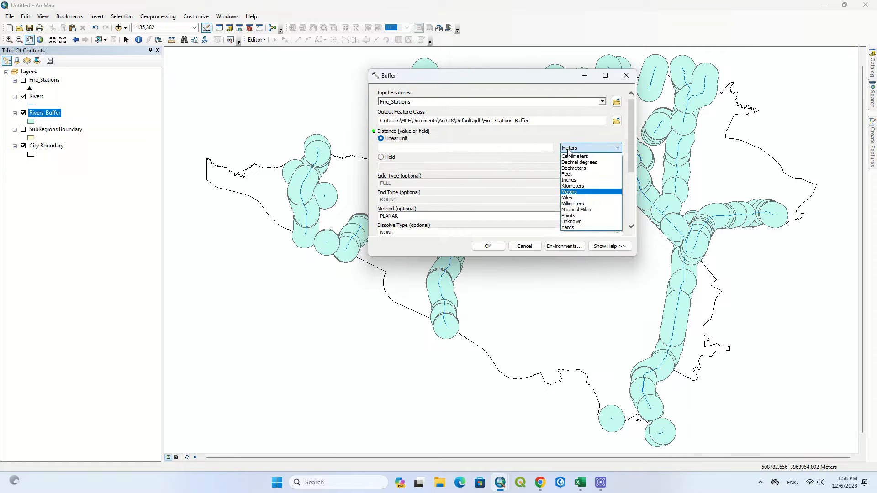
click(573, 186)
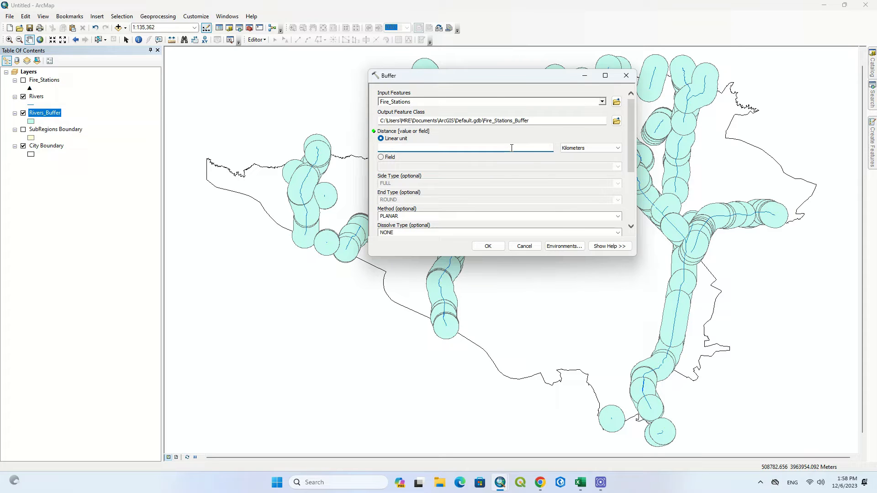
text(5)
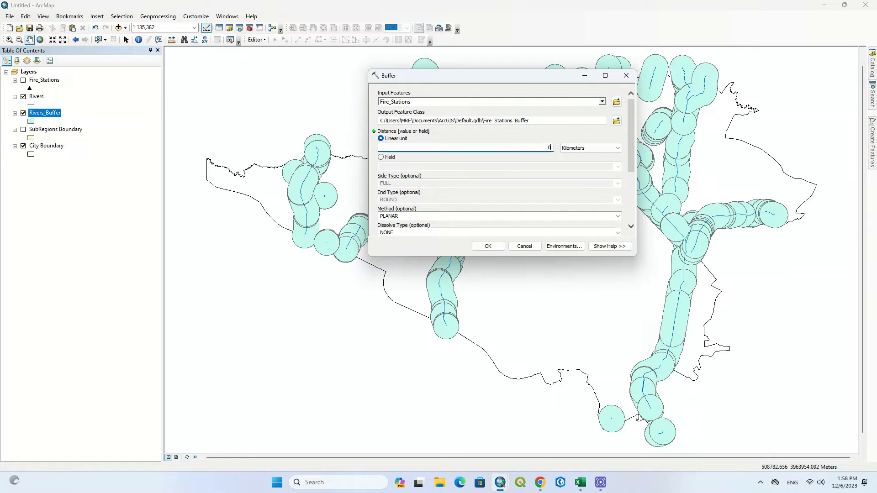
text(.5)
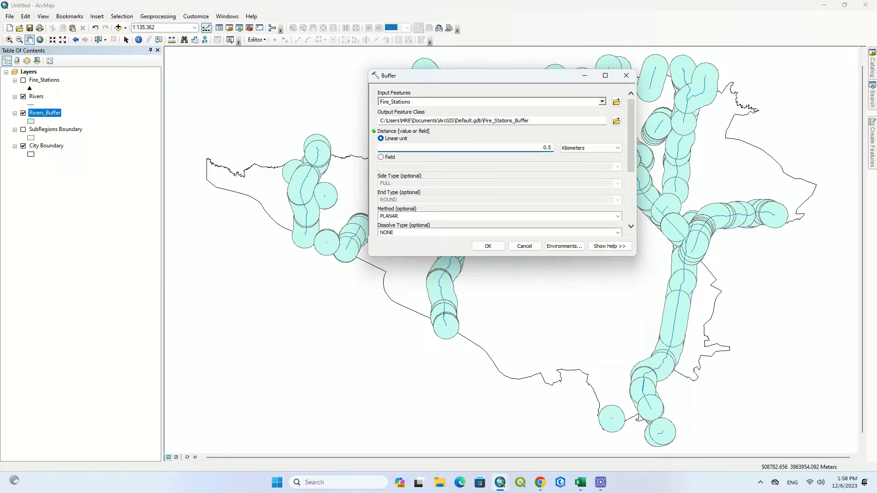
click(488, 245)
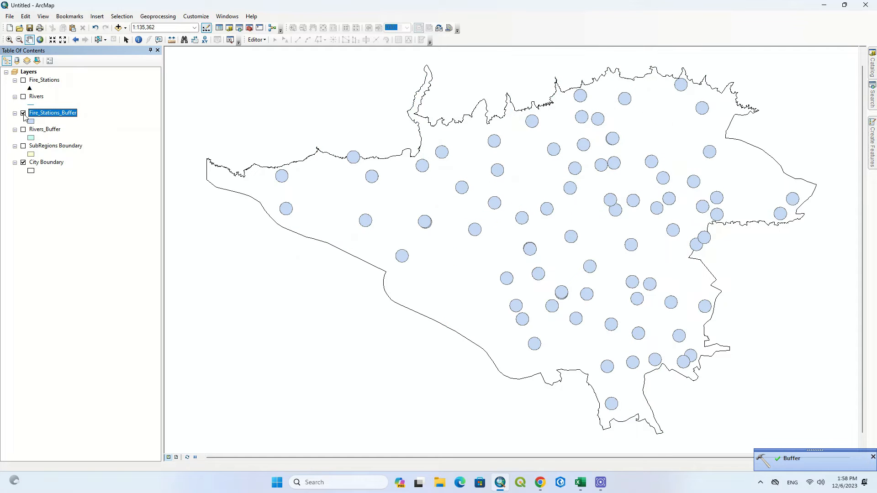
Hide the fire station points and rivers, and show the SubRegions Boundary layer
click(23, 81)
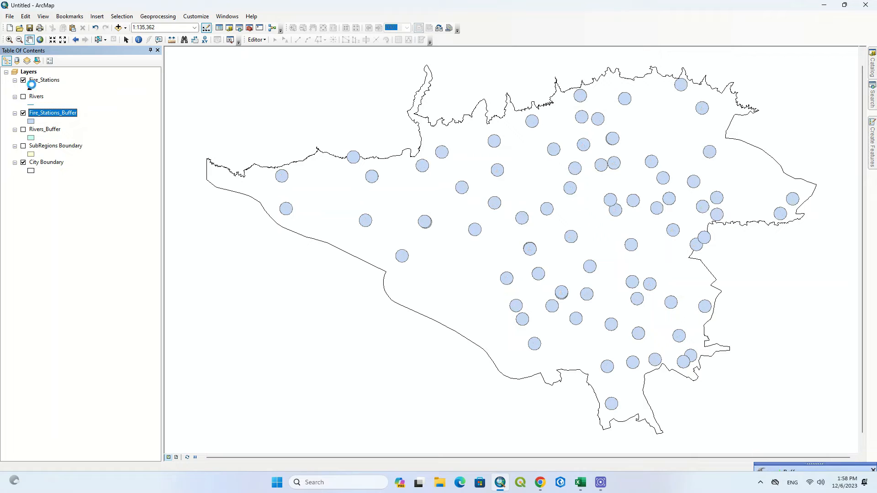
click(23, 80)
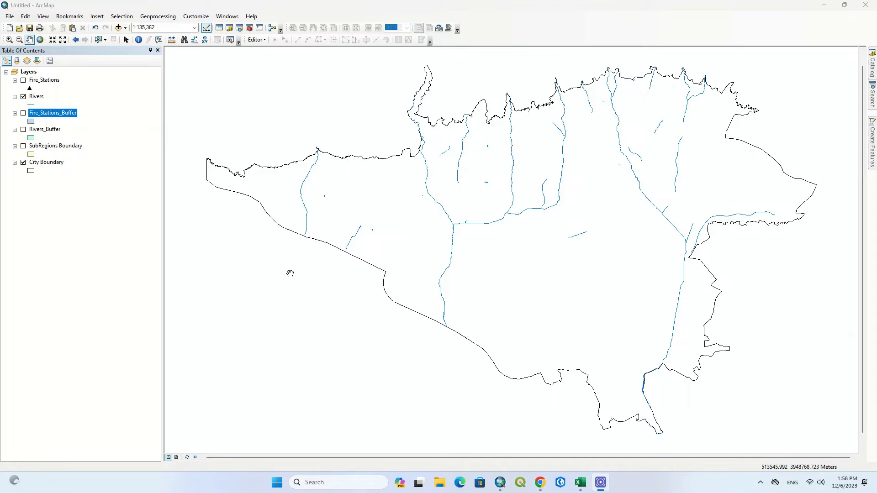
click(23, 145)
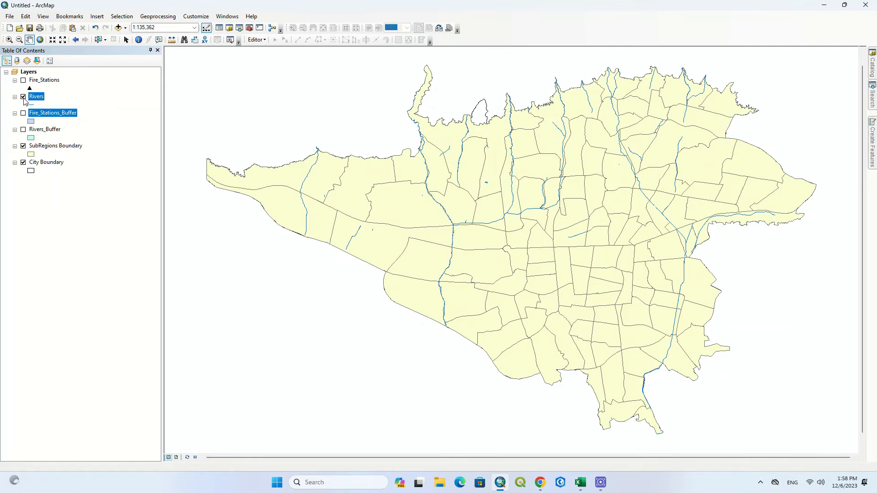
click(23, 146)
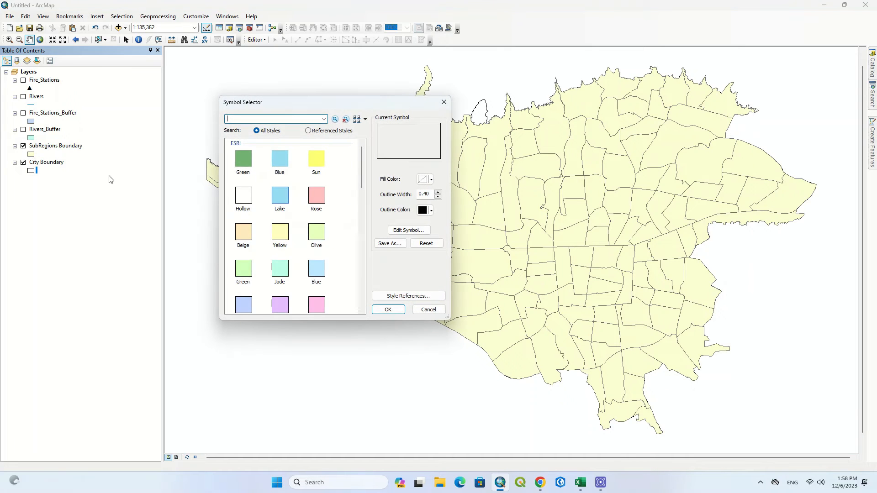
Apply an orange hatched flood-overlay fill to City Boundary and redisplay SubRegions Boundary
scroll(down, 3)
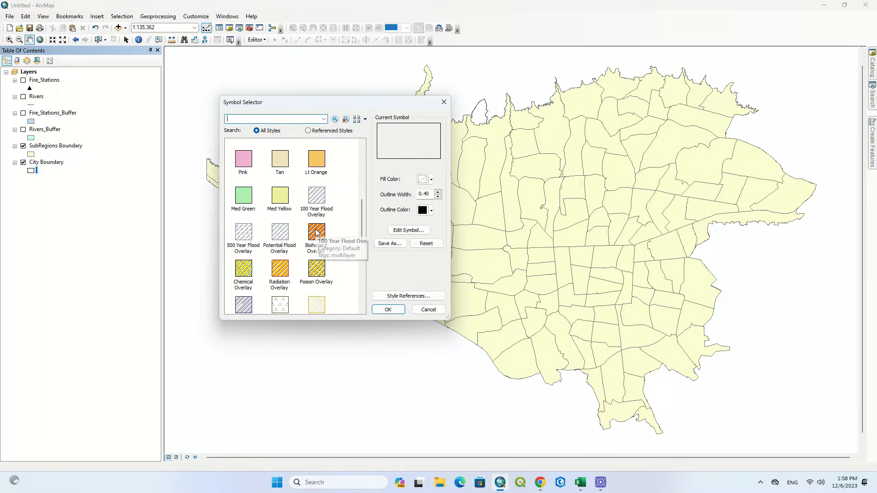
click(387, 309)
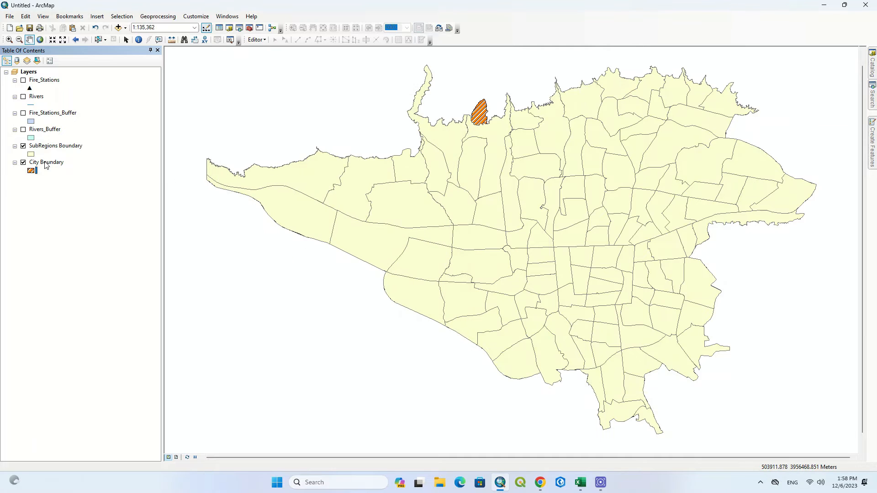
click(23, 146)
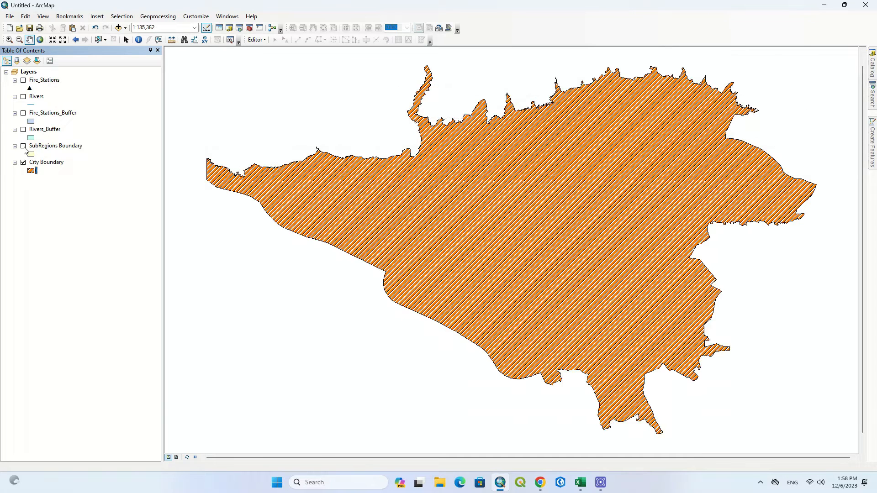
click(22, 145)
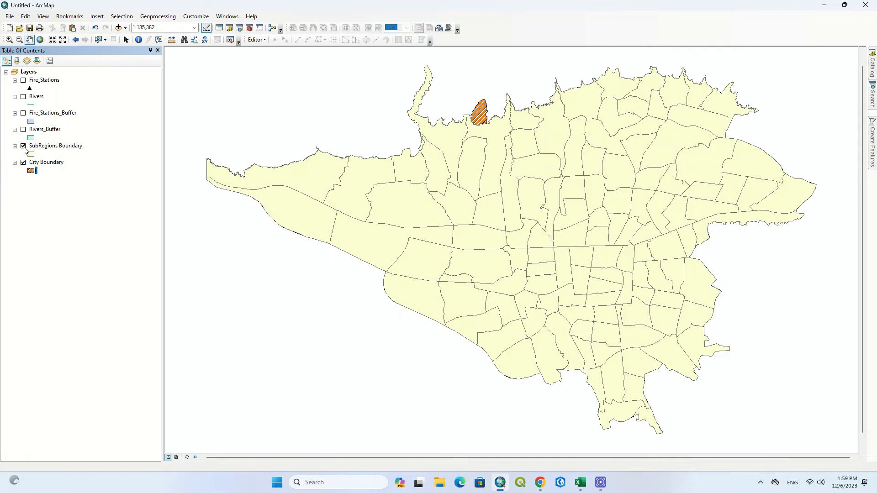
Clip City Boundary with SubRegions Boundary, producing the CityBoundary_Clip layer
click(157, 17)
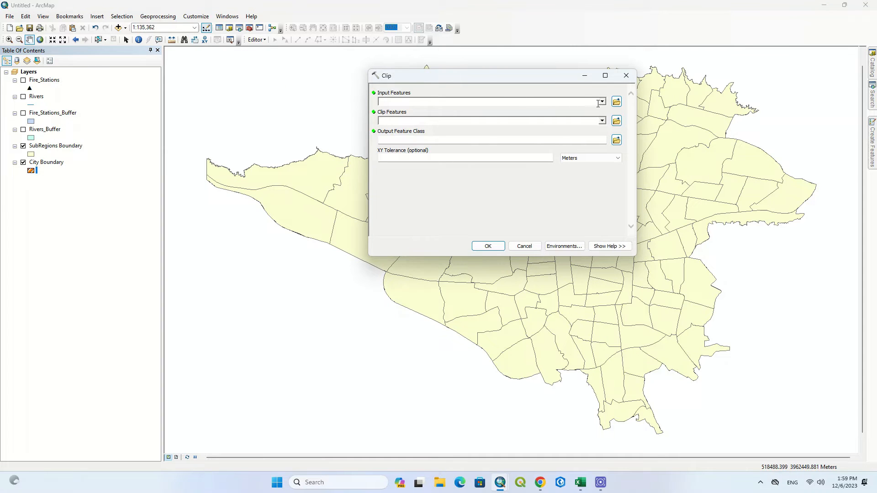
click(601, 103)
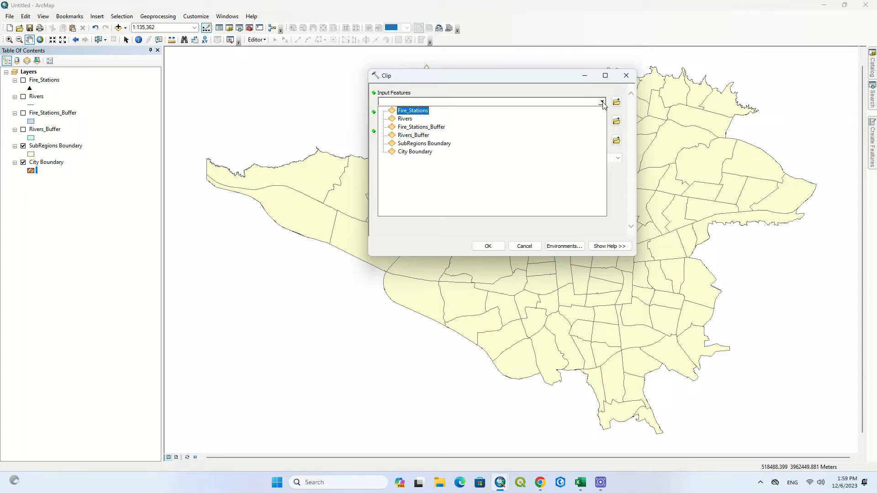
click(419, 152)
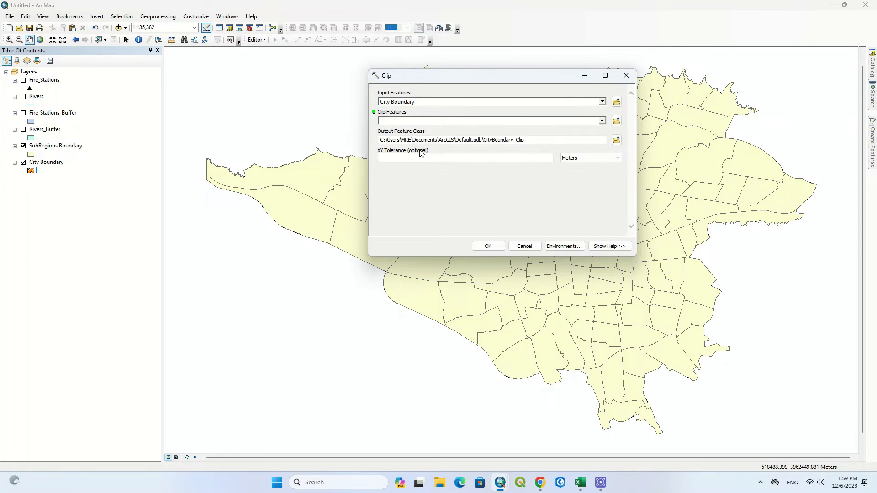
click(601, 120)
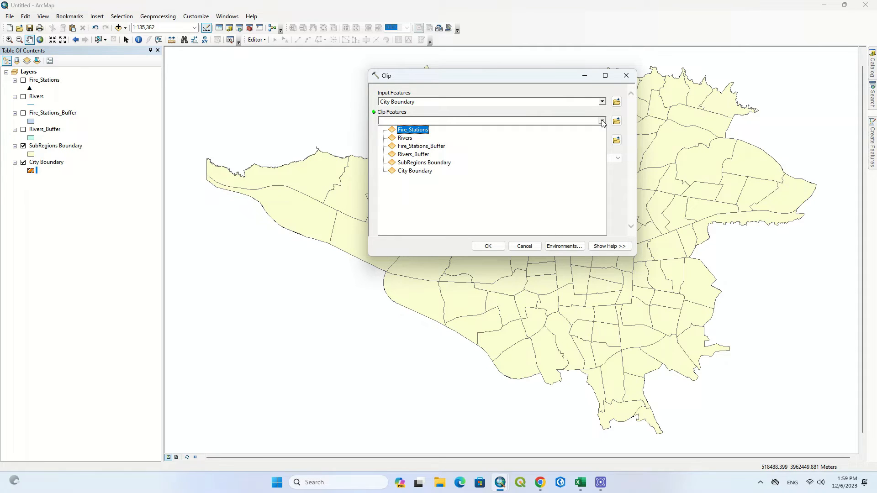
click(424, 163)
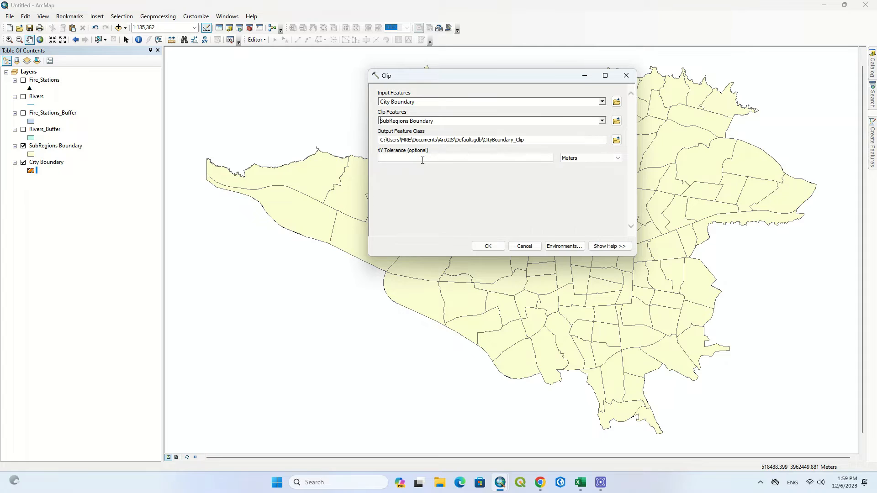
mouse_move(433, 183)
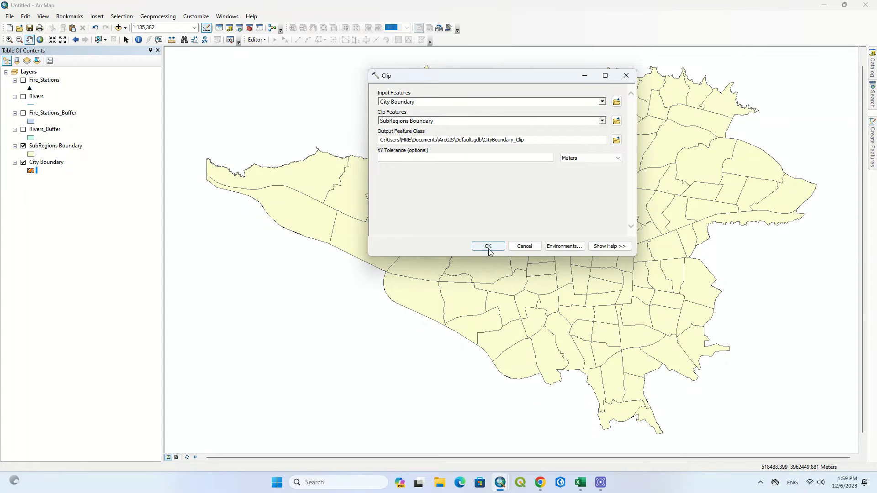
click(488, 246)
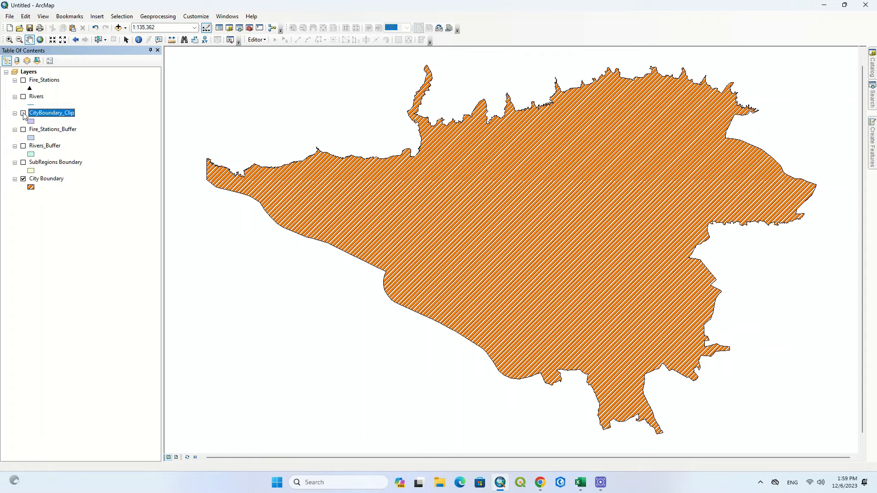
Show the CityBoundary_Clip layer on the map
click(23, 113)
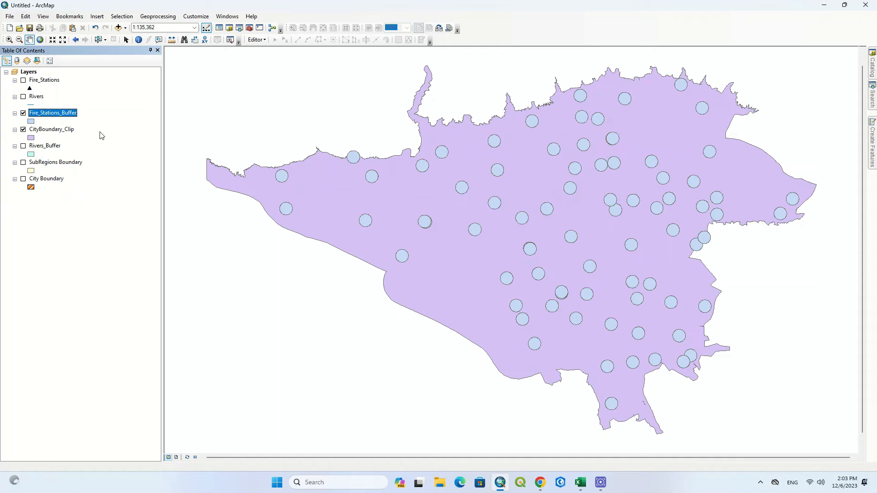
Run Intersect on Fire_Stations_Buffer and CityBoundary_Clip to create Fire_Stations_Buffer_Intersect
click(157, 16)
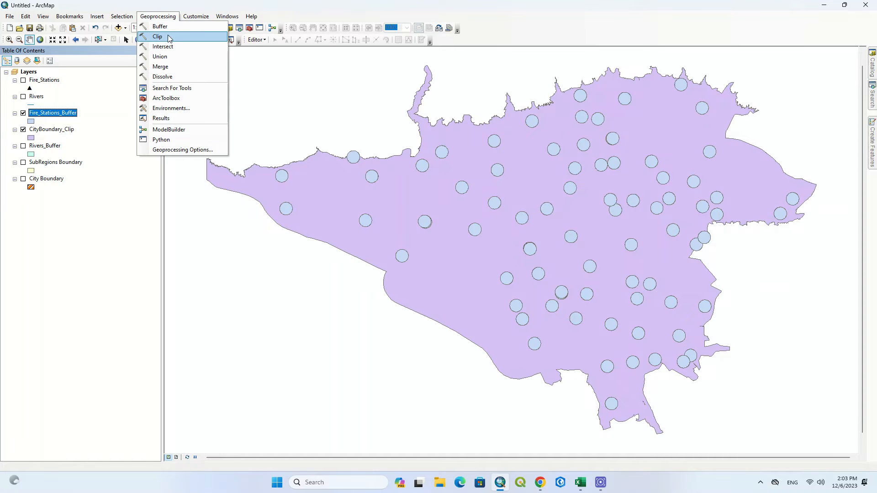
click(162, 46)
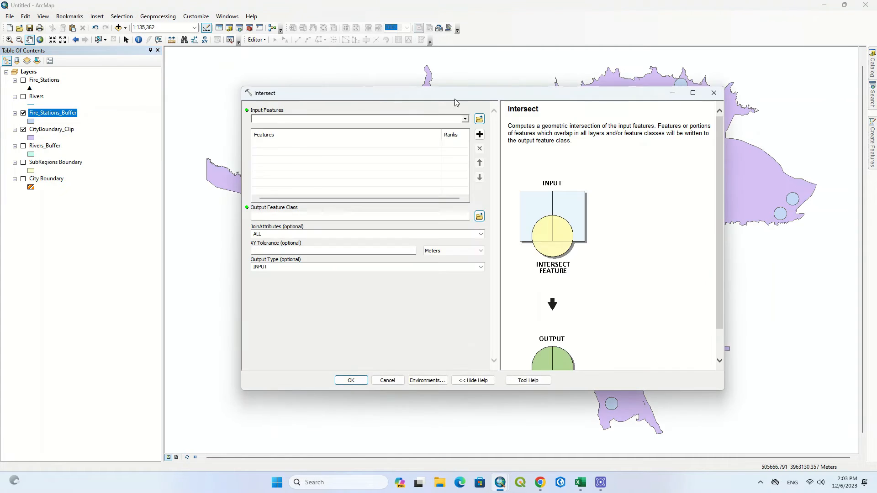
click(465, 119)
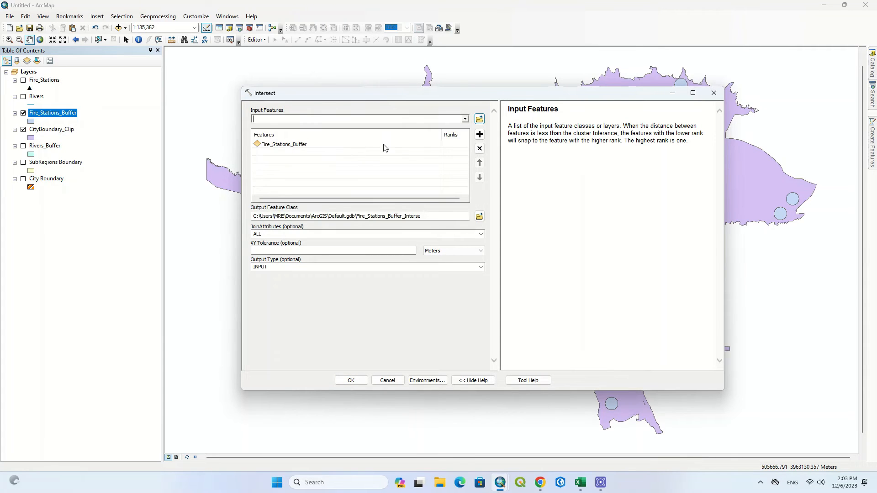
click(464, 118)
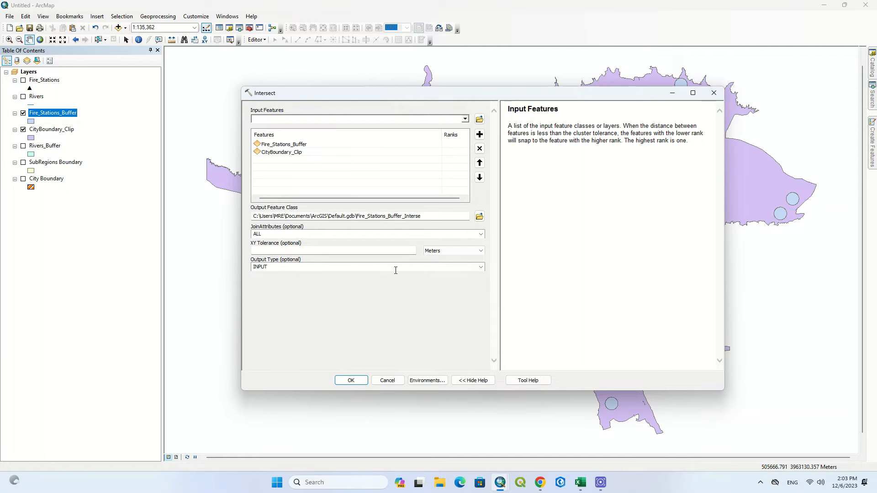
mouse_move(516, 245)
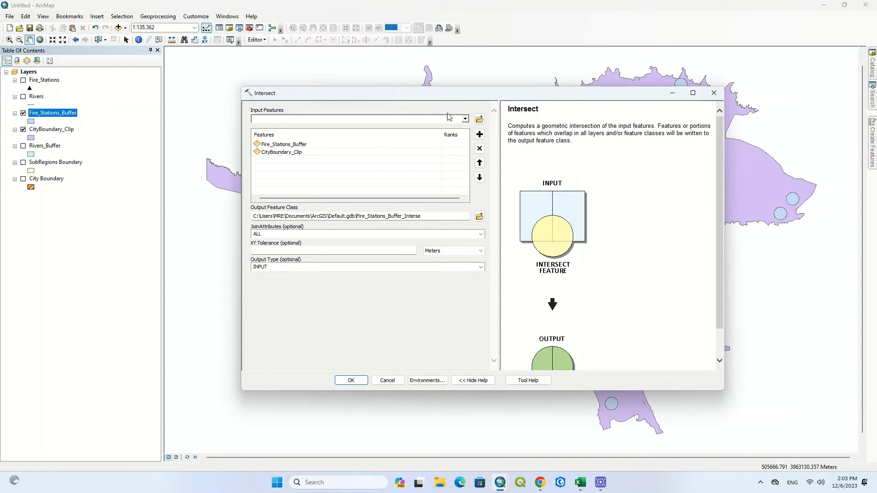
mouse_move(461, 249)
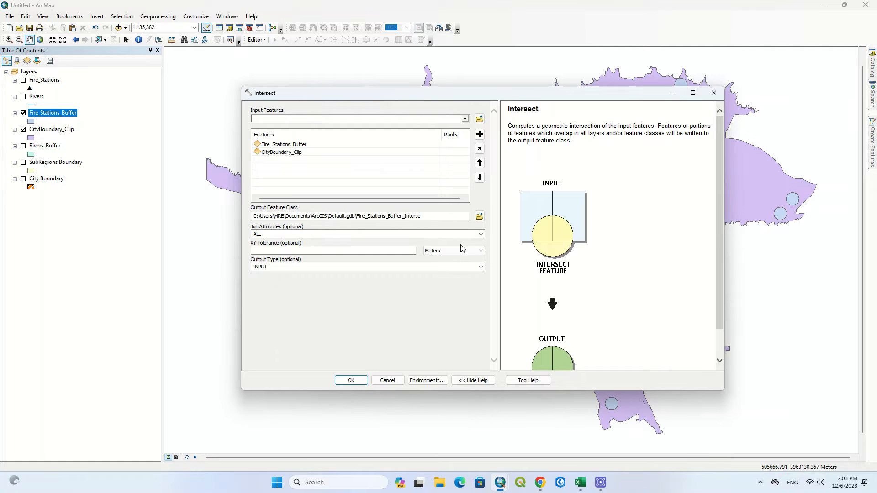
click(351, 380)
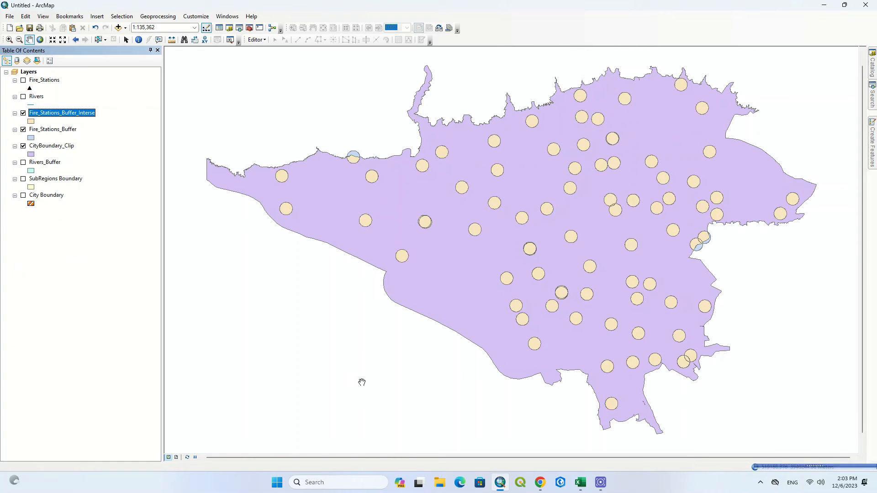
Toggle the clipped boundary and fire station buffer layers to compare intersect circles with the originals
click(23, 130)
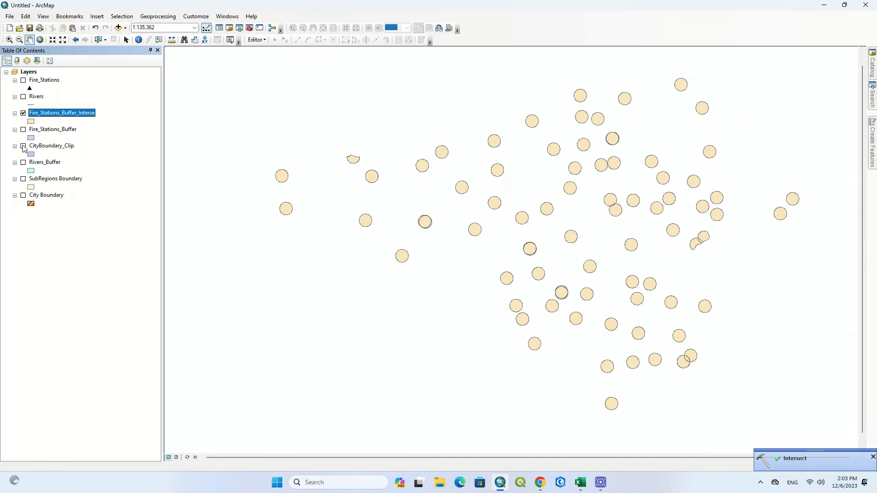
click(22, 145)
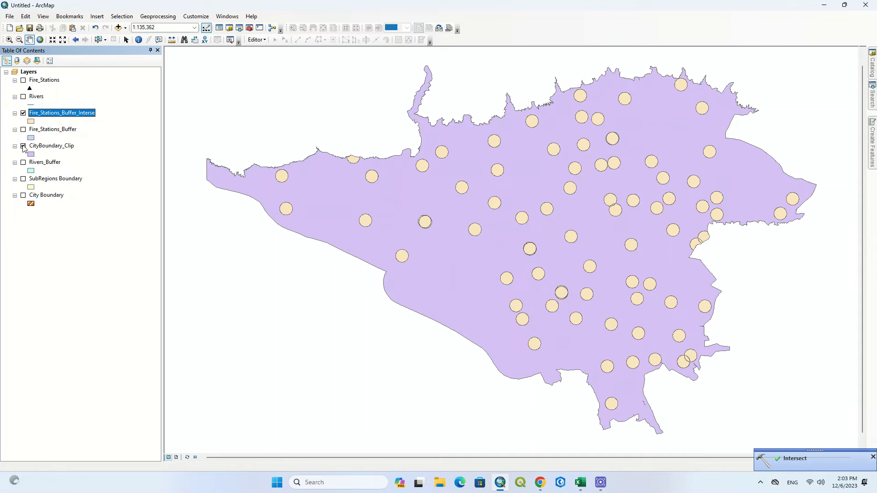
click(51, 146)
text(1:40,000)
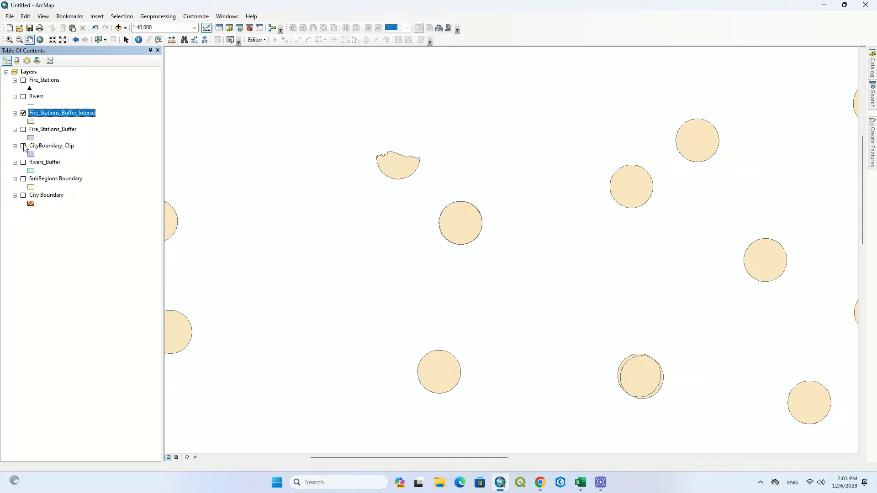
click(23, 145)
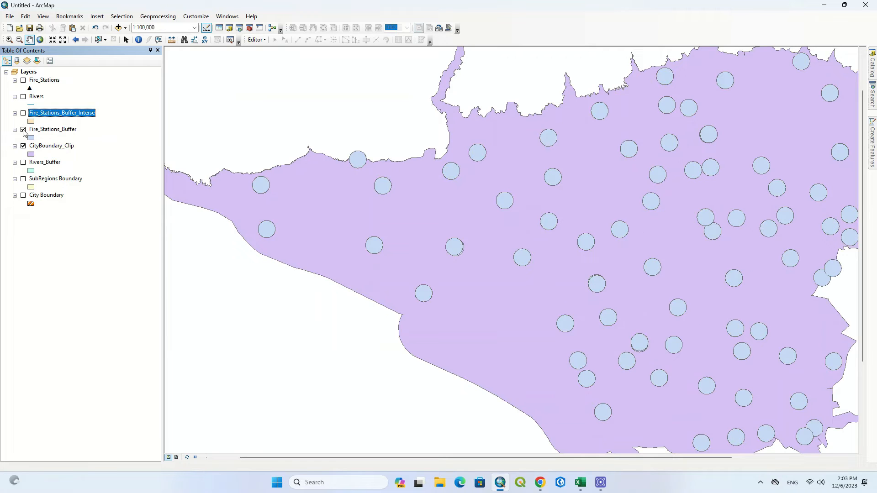
click(22, 130)
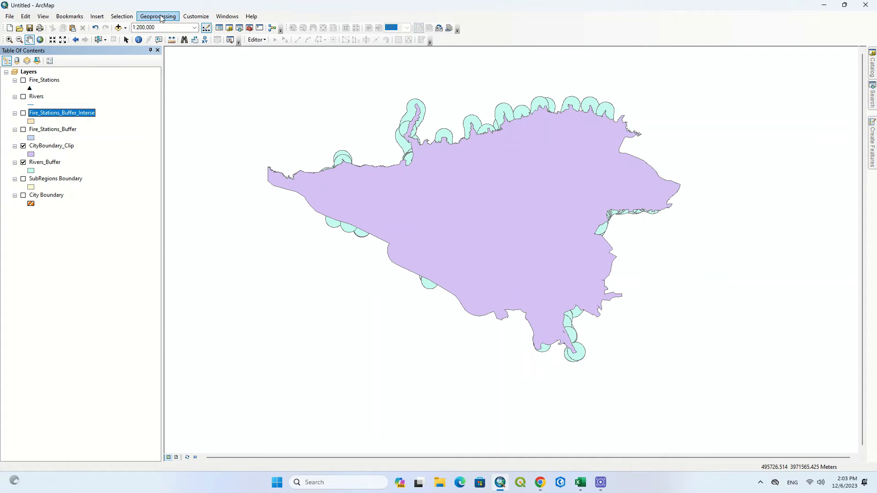
Run Intersect on CityBoundary_Clip and Rivers_Buffer to create CityBoundary_Clip_Intersect
click(157, 16)
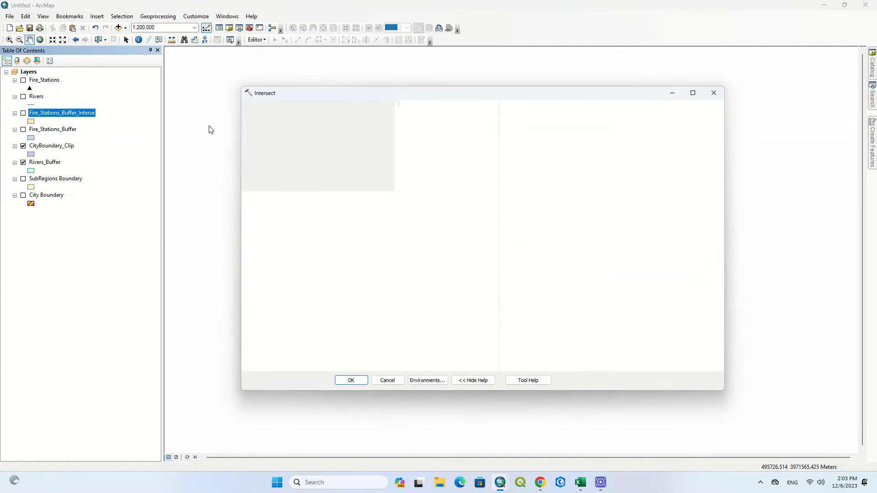
click(465, 120)
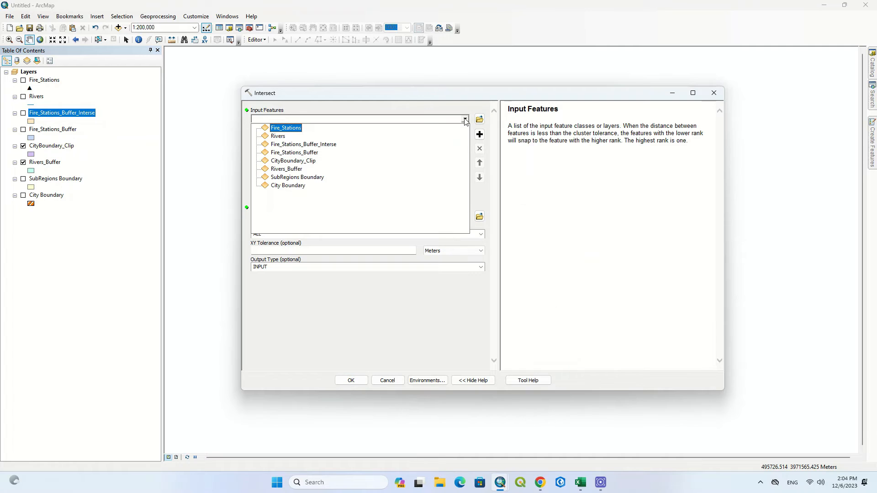
click(293, 160)
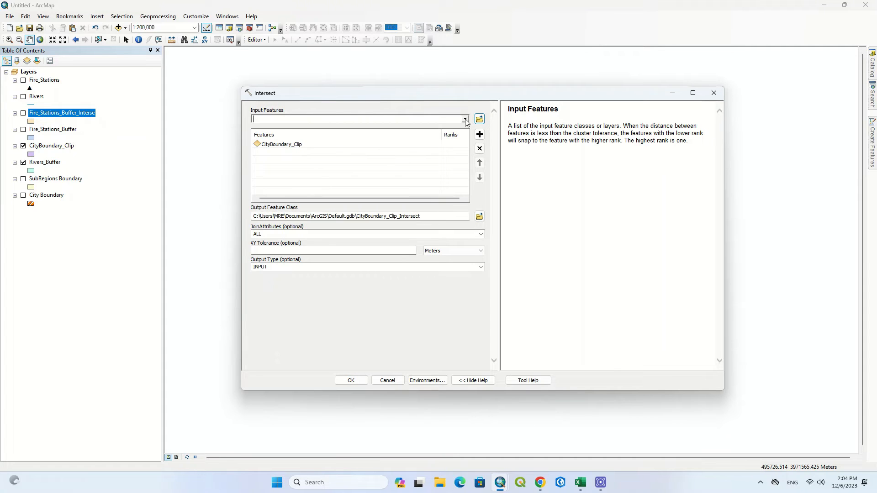
click(463, 119)
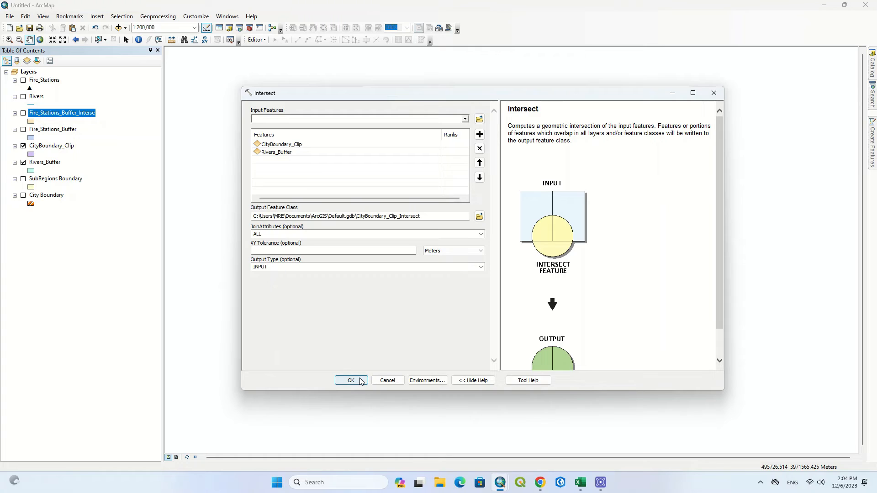
click(351, 380)
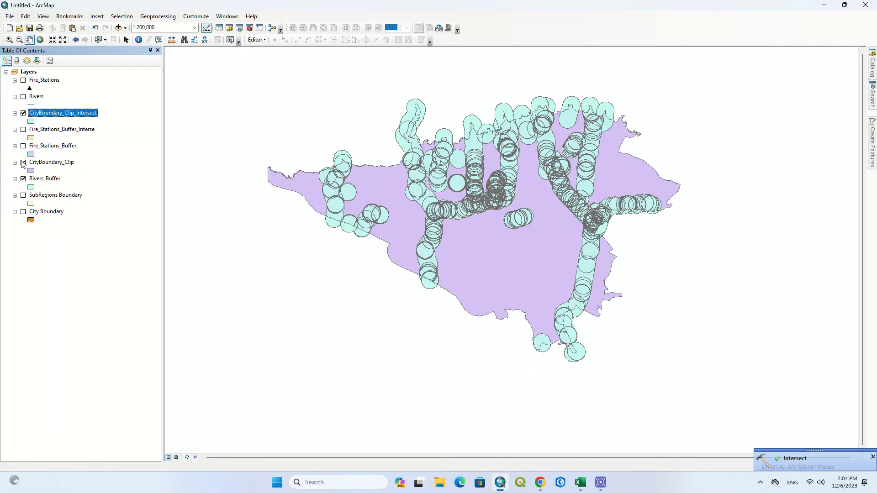
Inspect the river intersect alone against Rivers_Buffer, then show fire station buffers over the clipped boundary
click(23, 163)
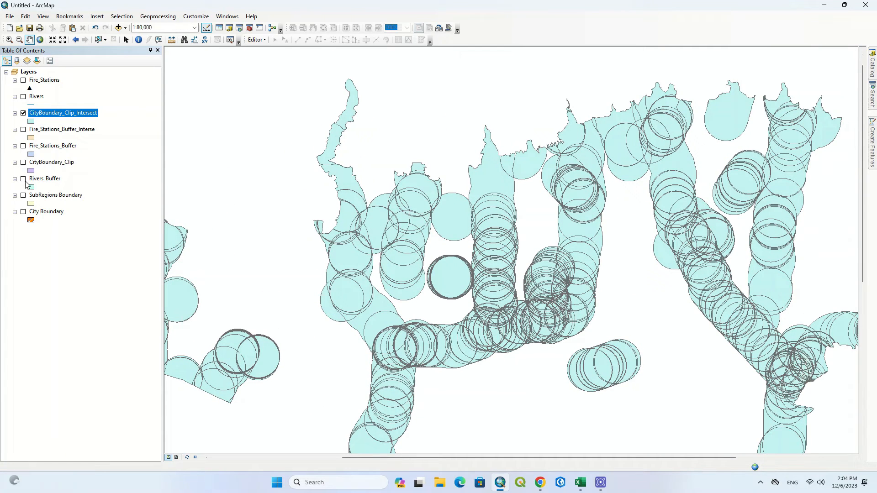
click(22, 179)
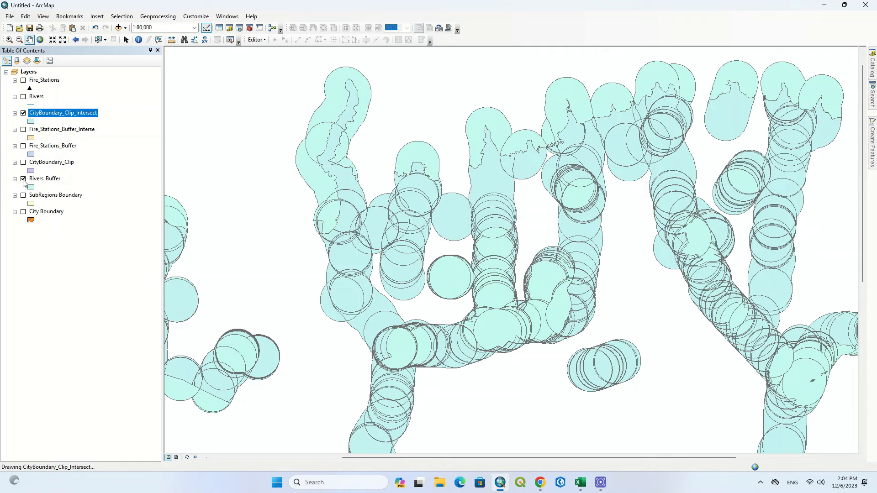
click(23, 179)
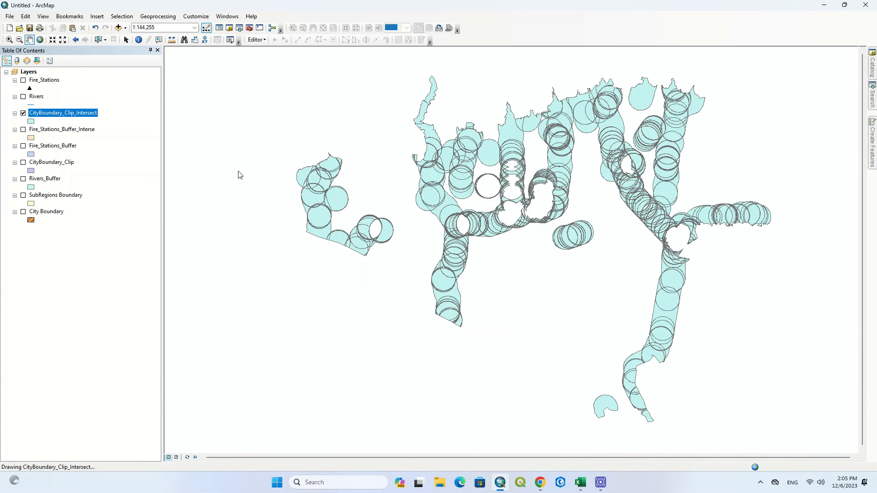
click(22, 113)
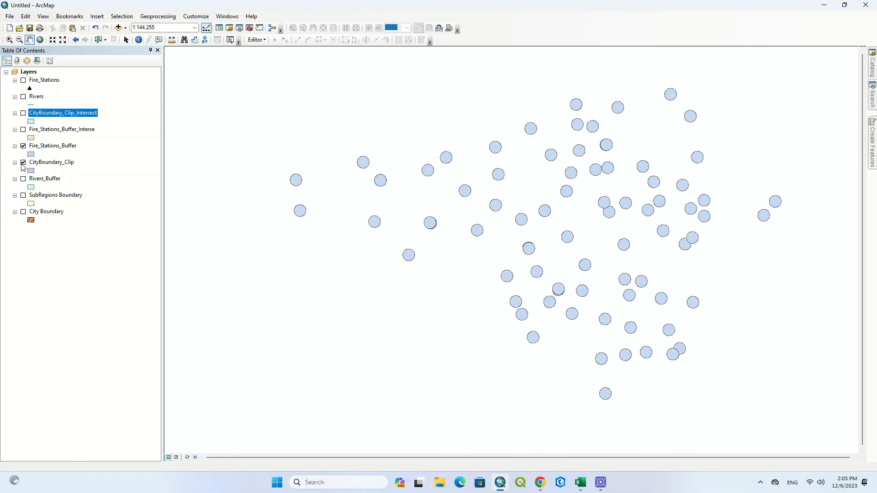
click(23, 163)
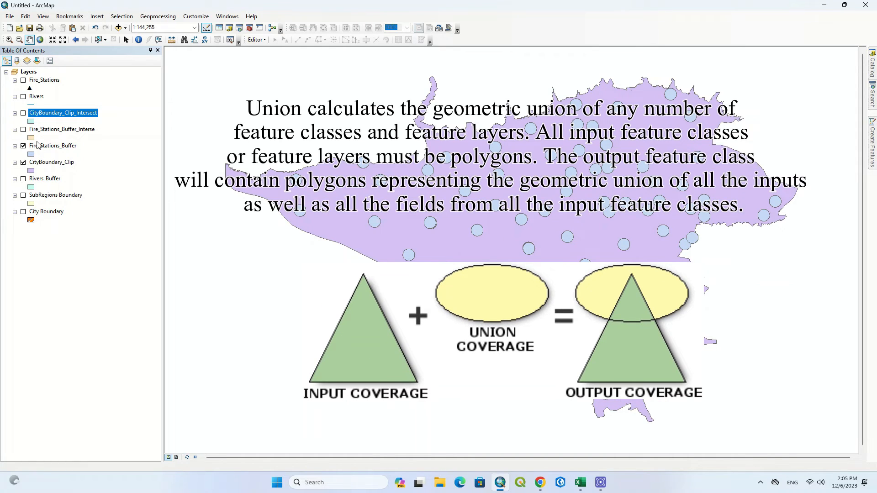
Set up a Union with Fire_Stations_Buffer and CityBoundary_Clip as input features
click(157, 17)
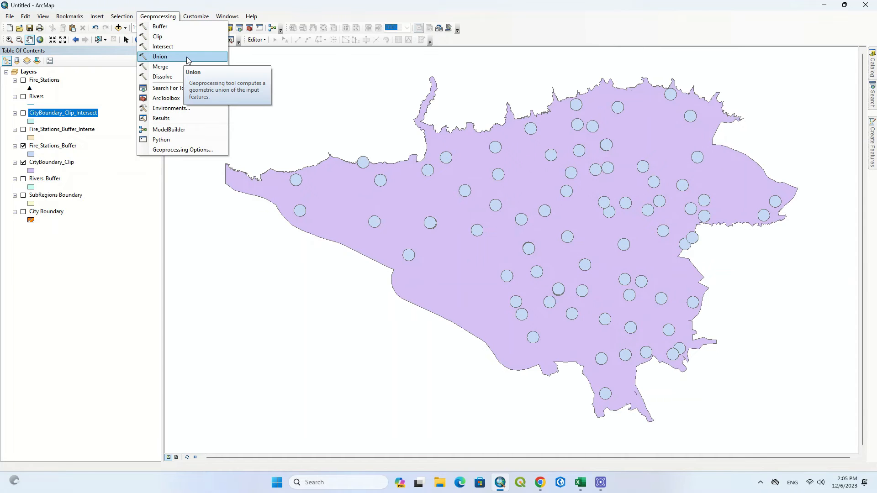
click(159, 57)
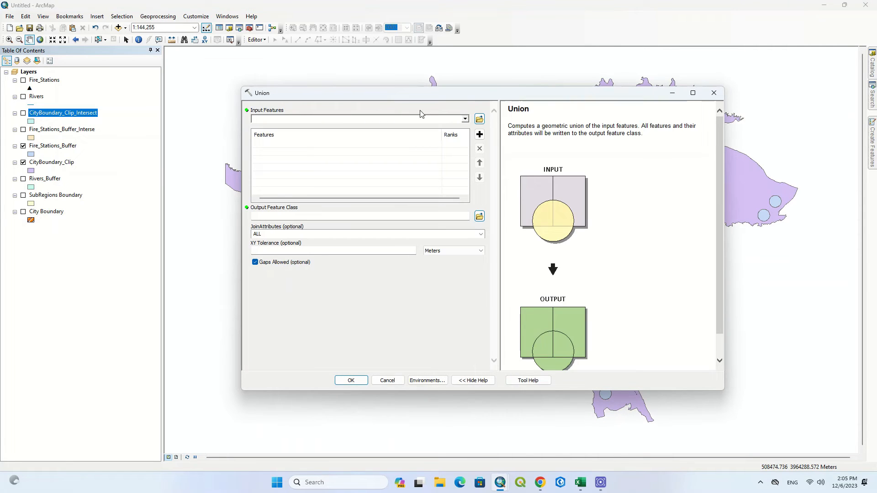
click(465, 119)
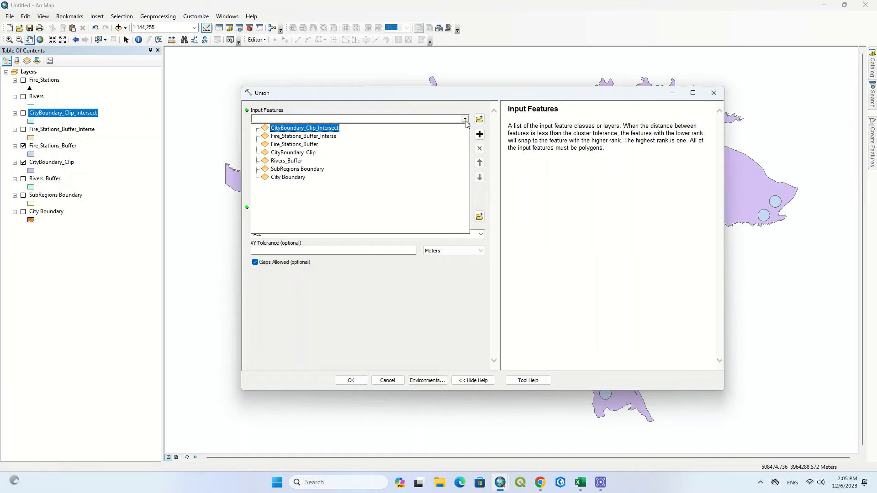
click(294, 144)
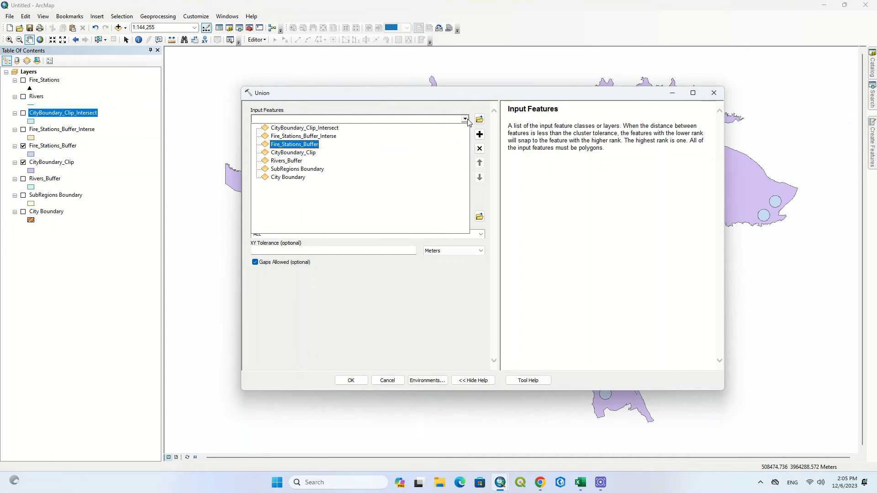
click(294, 151)
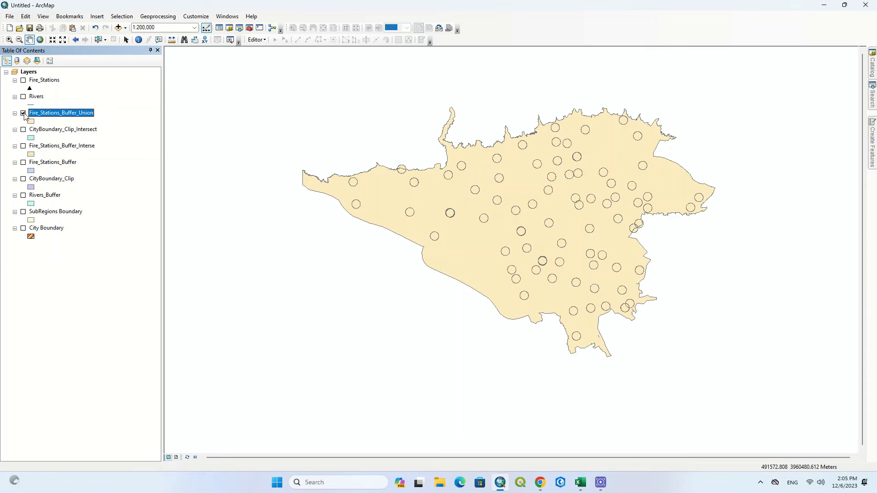
Hide the Fire_Stations_Buffer_Union and CityBoundary_Clip_Intersect layers
click(23, 129)
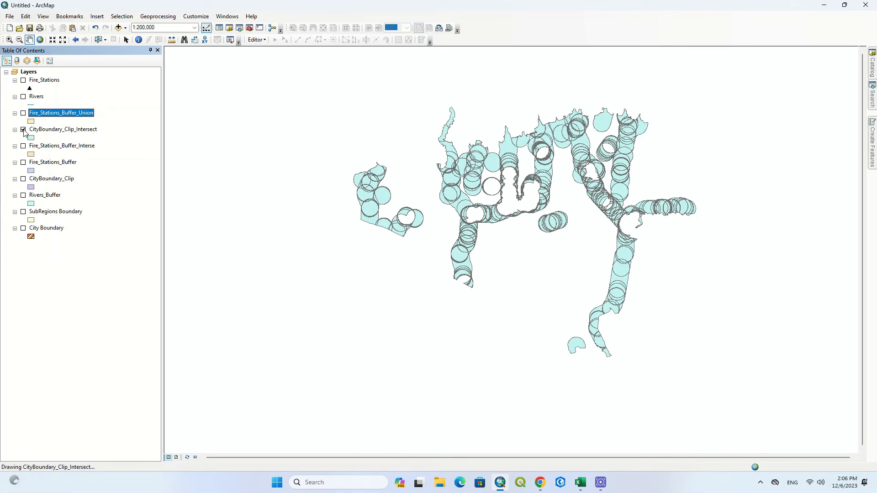
click(23, 129)
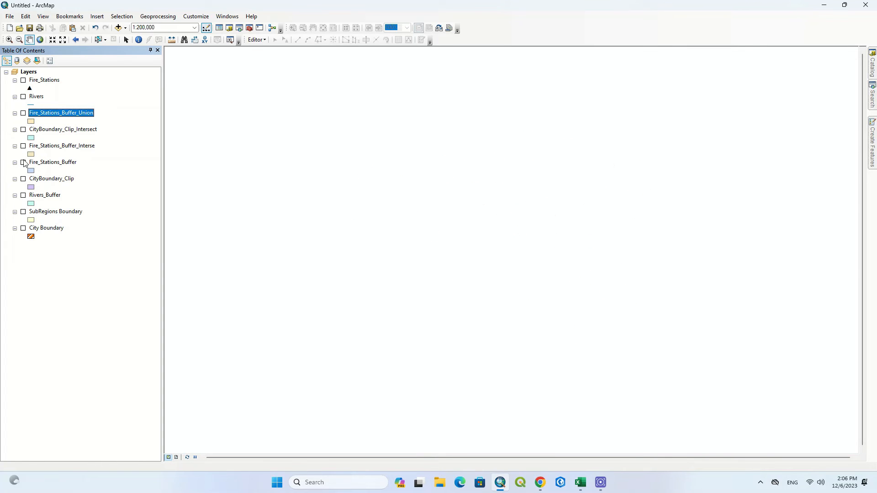
mouse_move(24, 179)
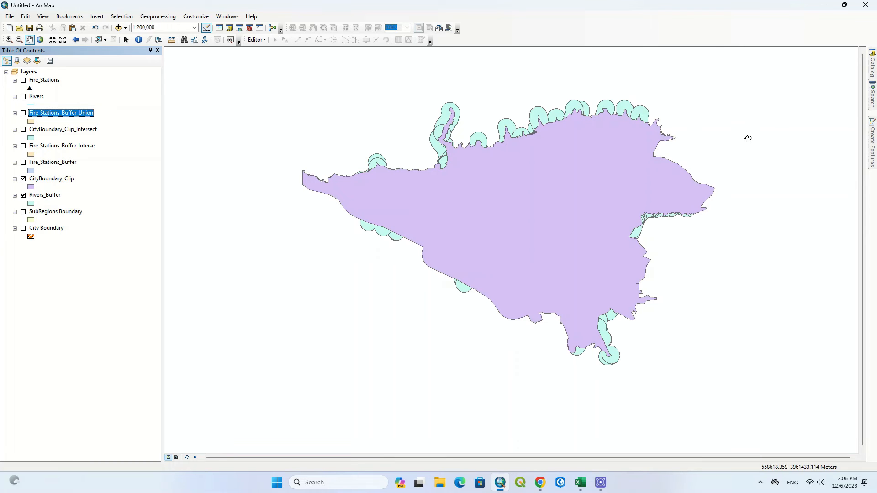
Run Union on CityBoundary_Clip and Rivers_Buffer to create CityBoundary_Clip_Union
click(157, 16)
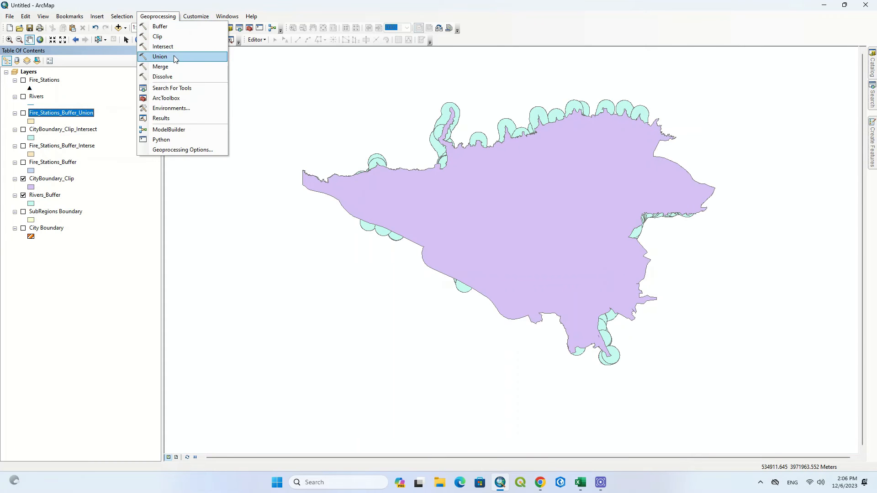
click(160, 57)
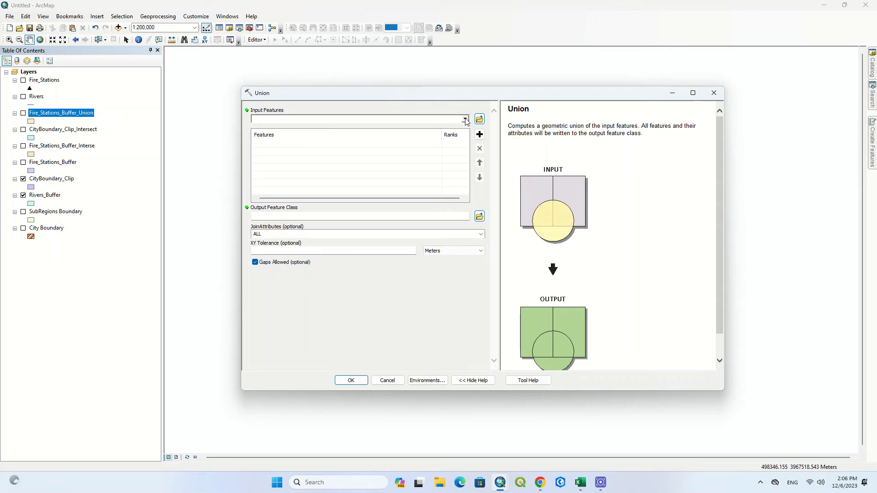
click(463, 119)
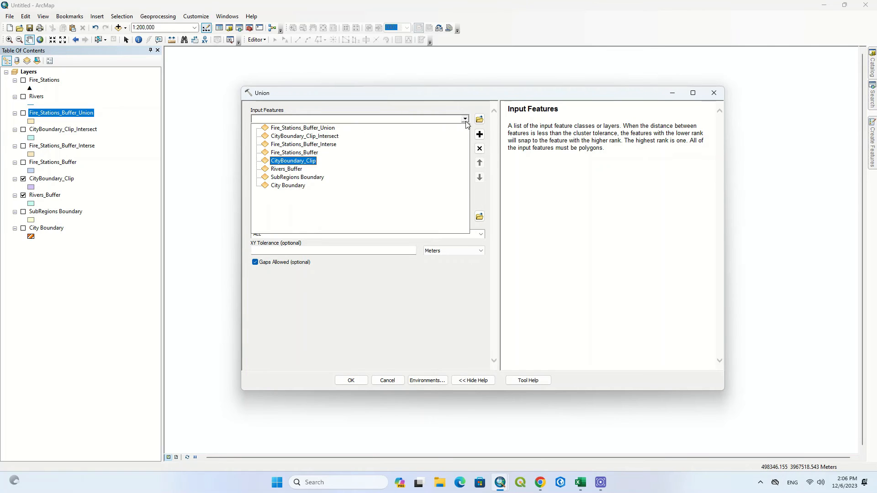
click(293, 160)
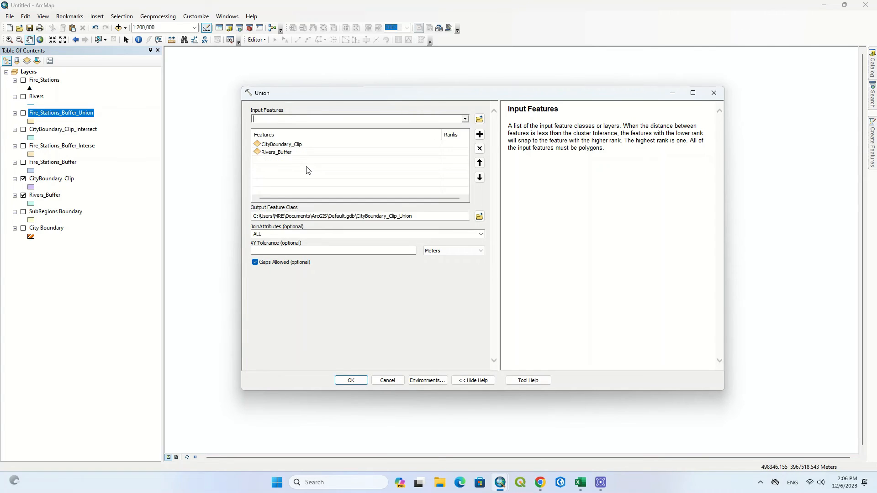
click(350, 380)
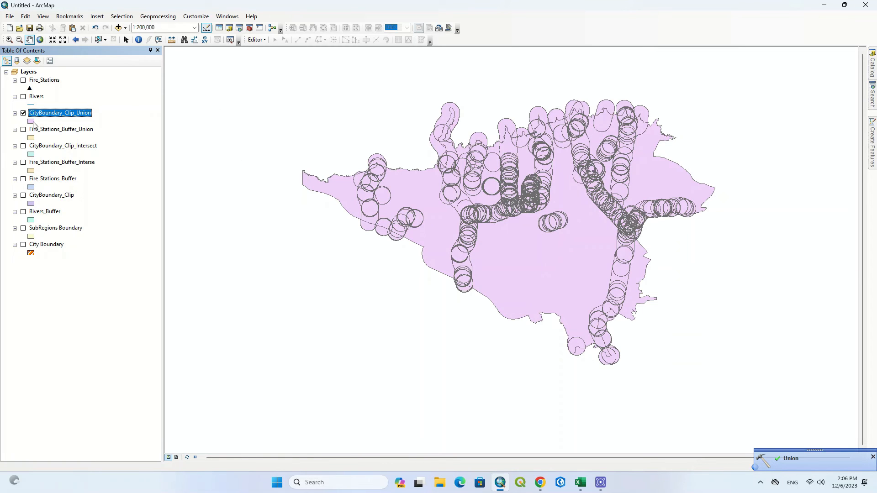
click(23, 114)
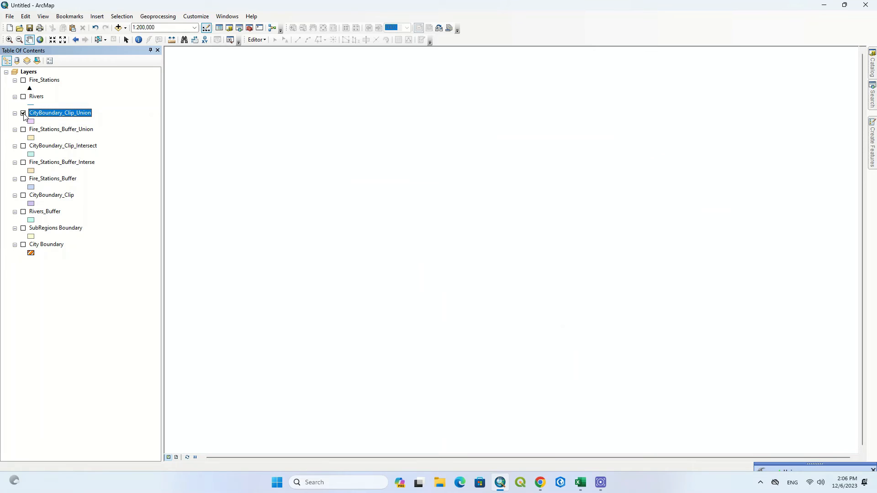
click(22, 112)
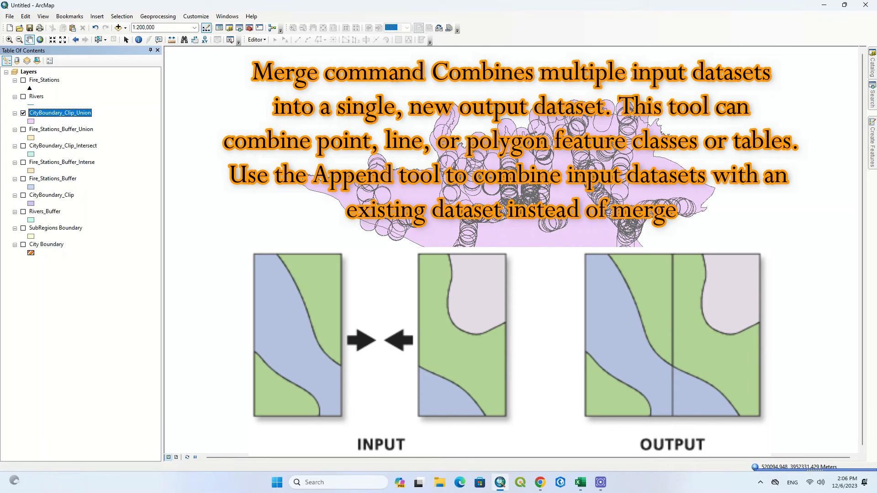
Run Merge on City Boundary and SubRegions Boundary, removing the duplicate input, to create Fire_Stations_Merge
click(157, 16)
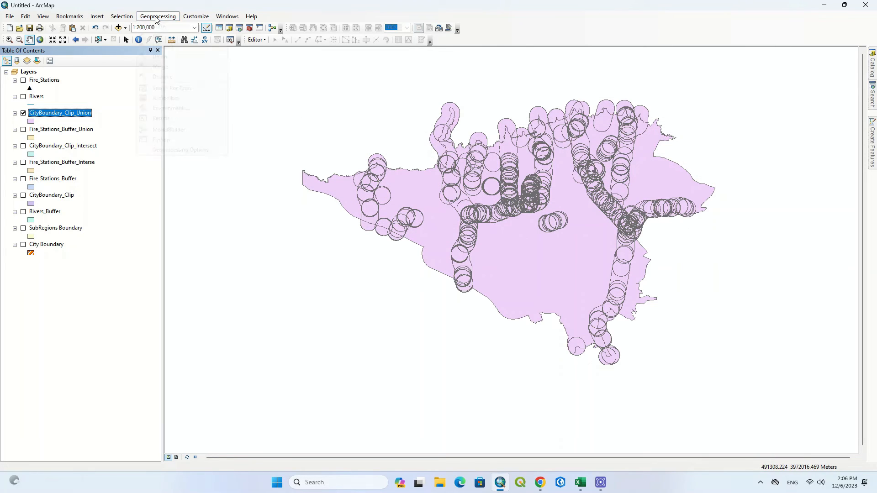
click(157, 16)
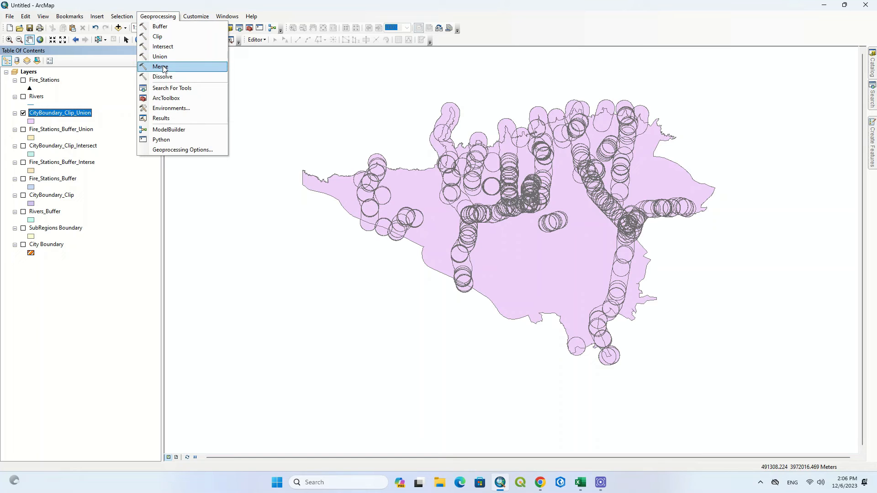
click(161, 66)
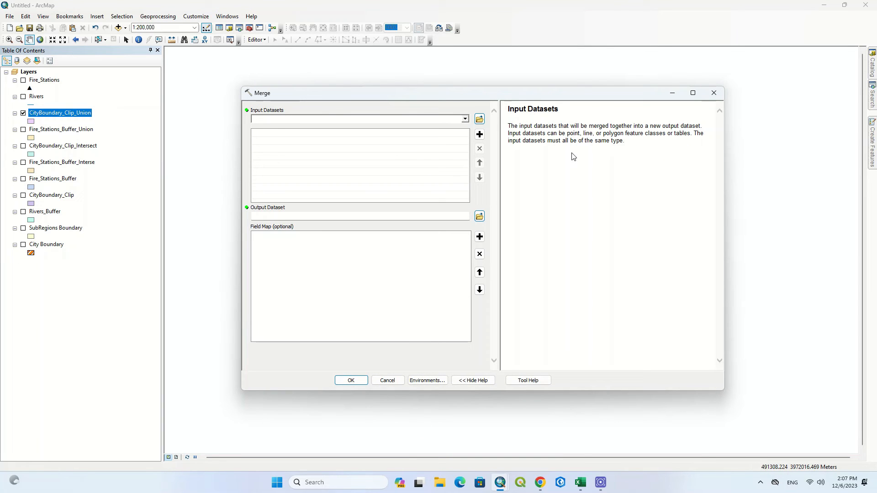
click(462, 119)
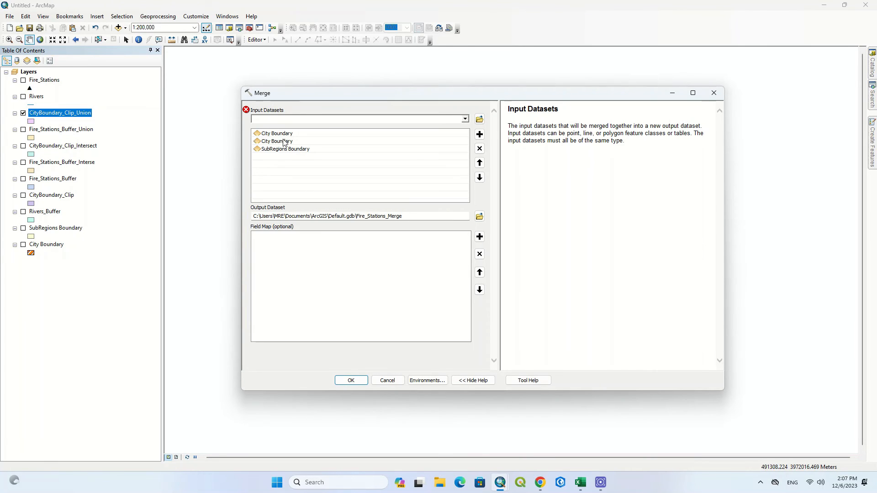
click(479, 148)
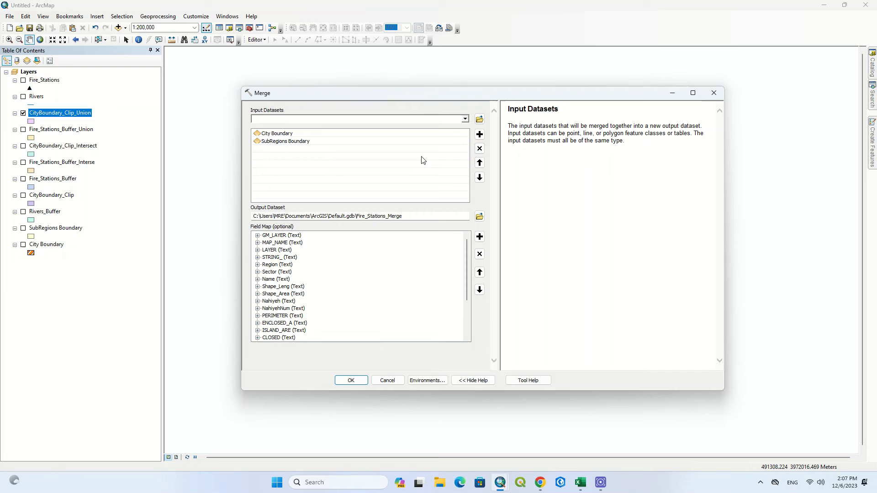
mouse_move(361, 346)
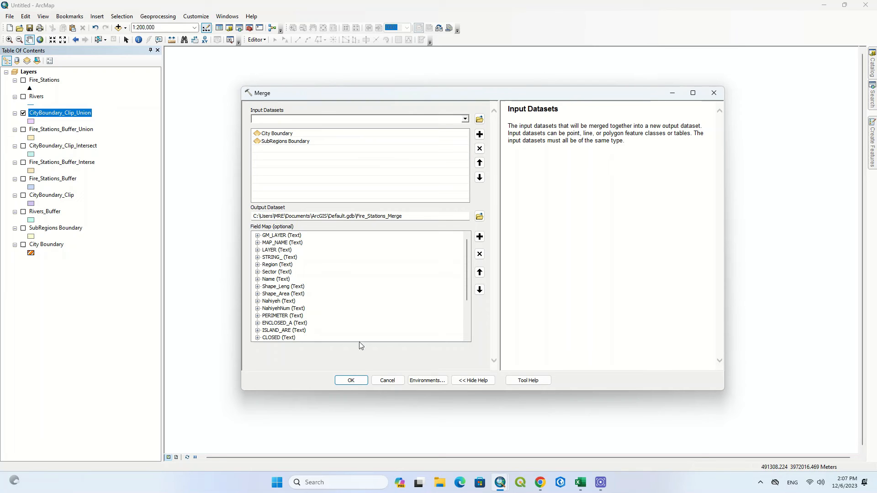
click(351, 380)
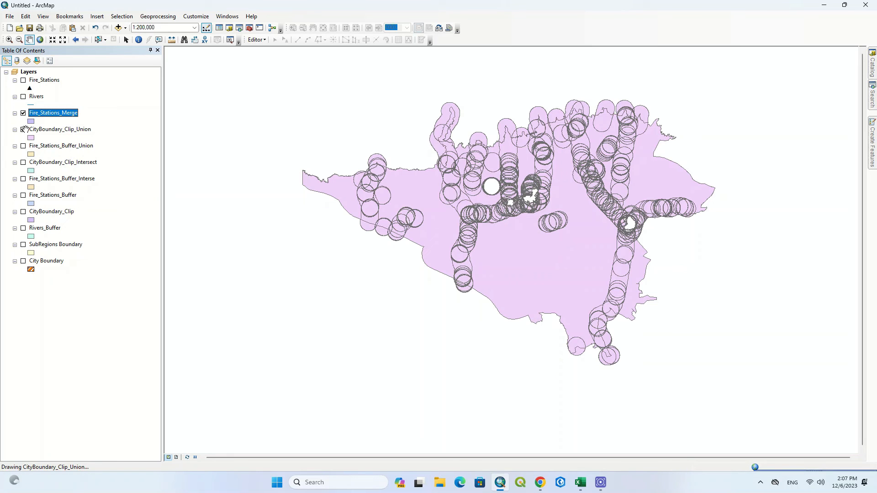
Show only SubRegions Boundary and City Boundary, then view the SubRegions Boundary attribute table
click(23, 129)
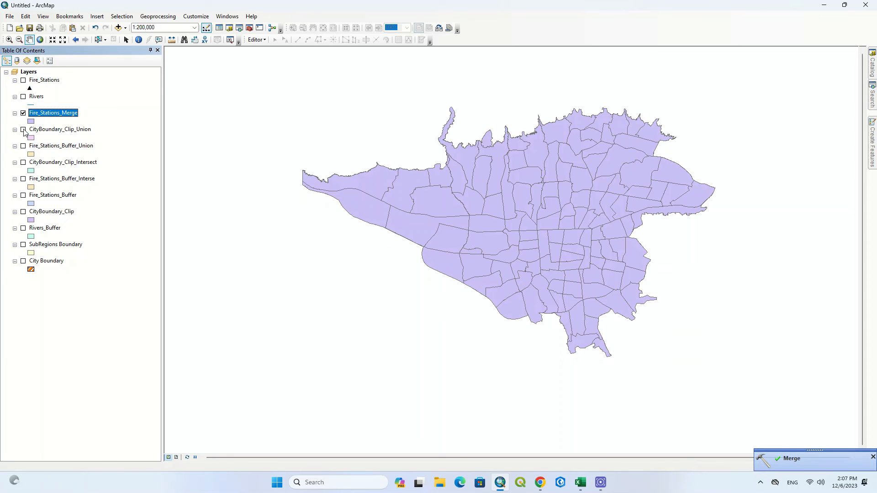
click(23, 113)
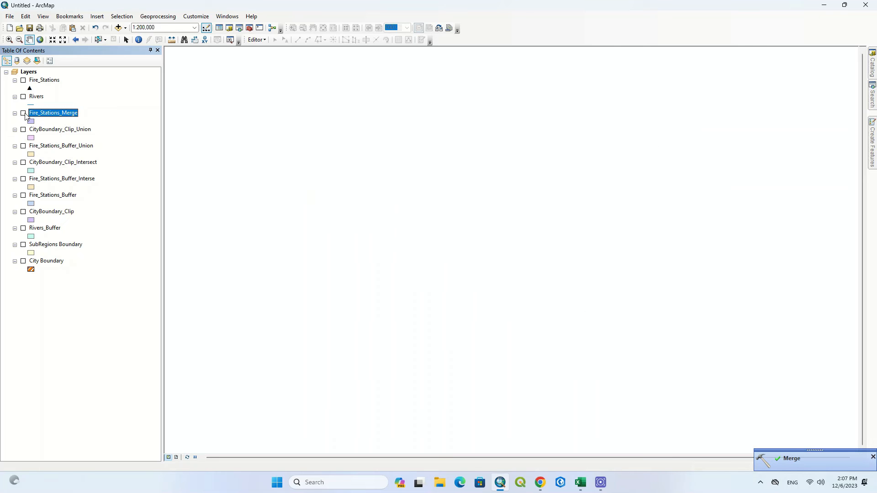
click(23, 113)
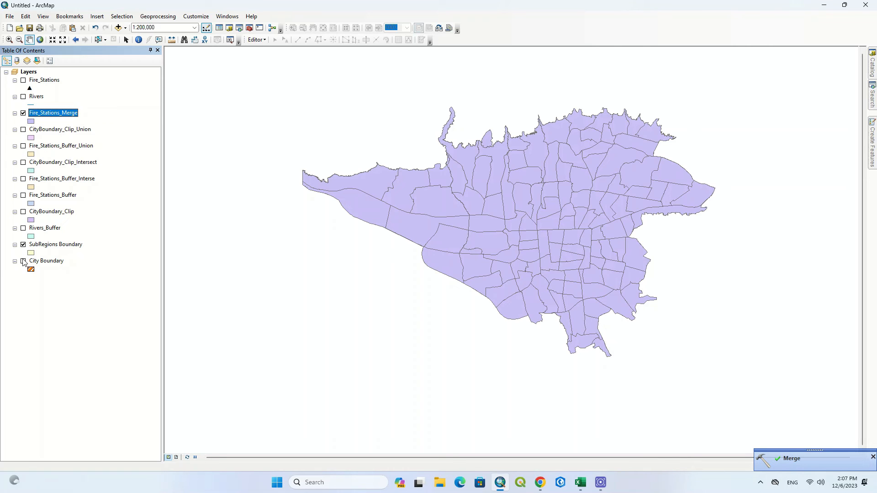
click(22, 261)
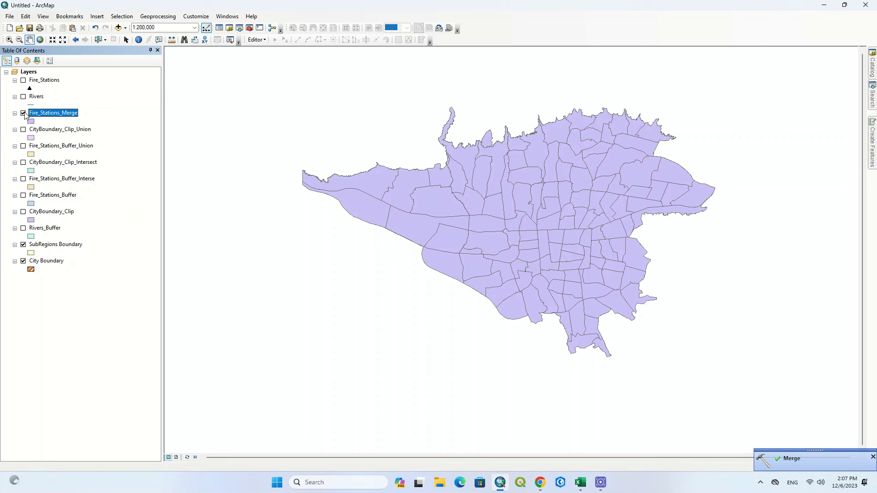
click(22, 113)
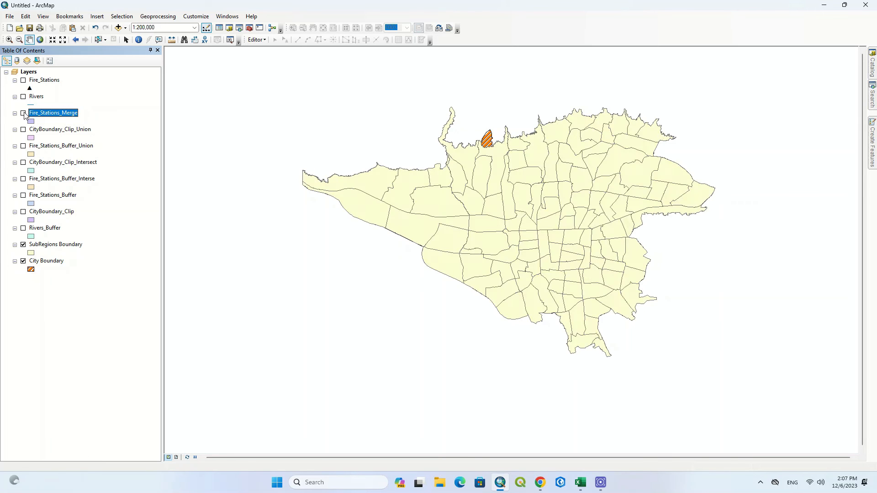
click(23, 113)
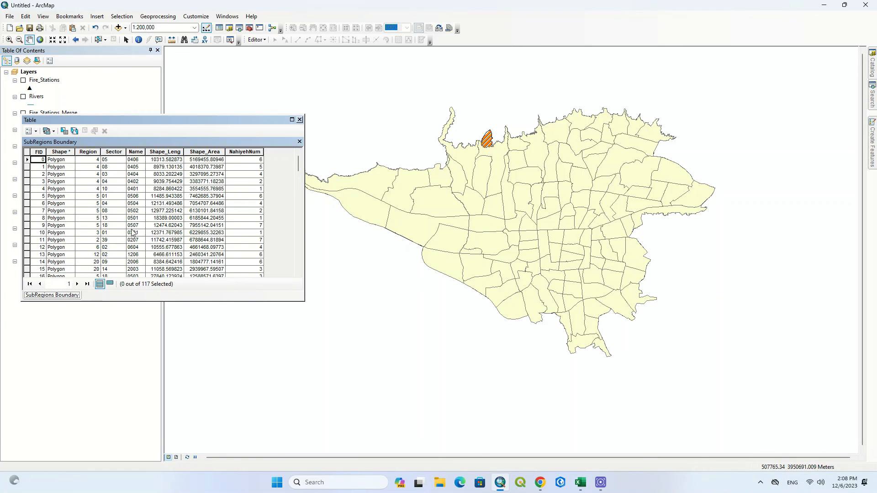
Select the first SubRegions Boundary record so it highlights on the map, then close the table
click(33, 159)
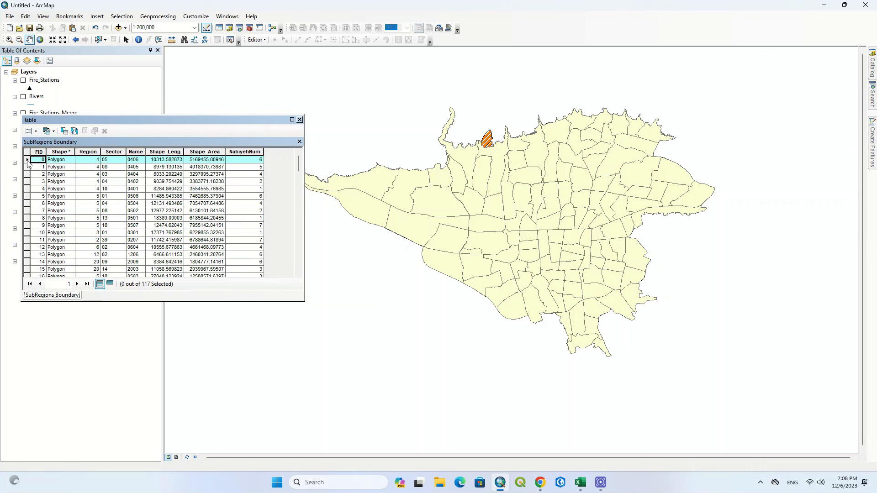
click(29, 166)
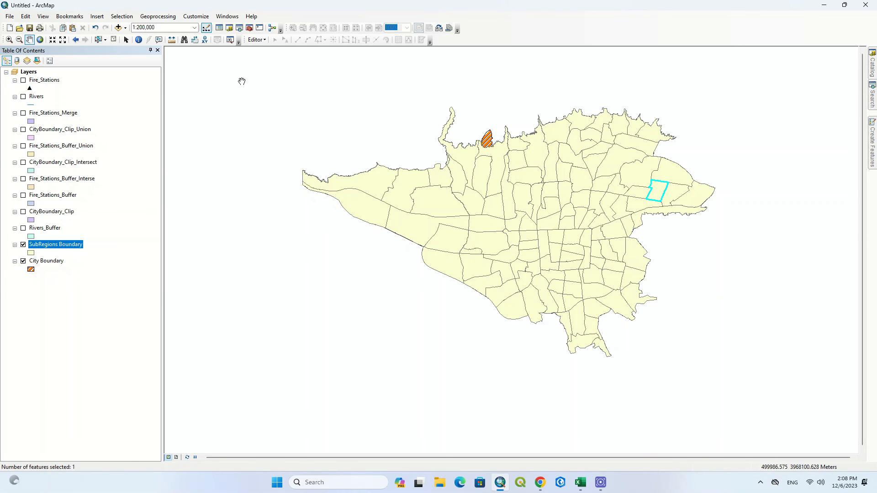
click(158, 16)
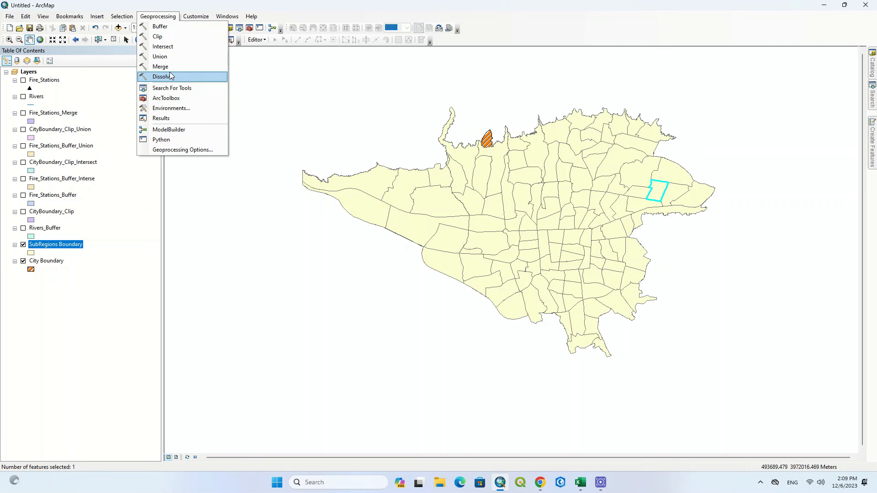
Dissolve SubRegions Boundary by the Region field into a new SubRegionsBoundary_Dissolve1 layer
click(161, 76)
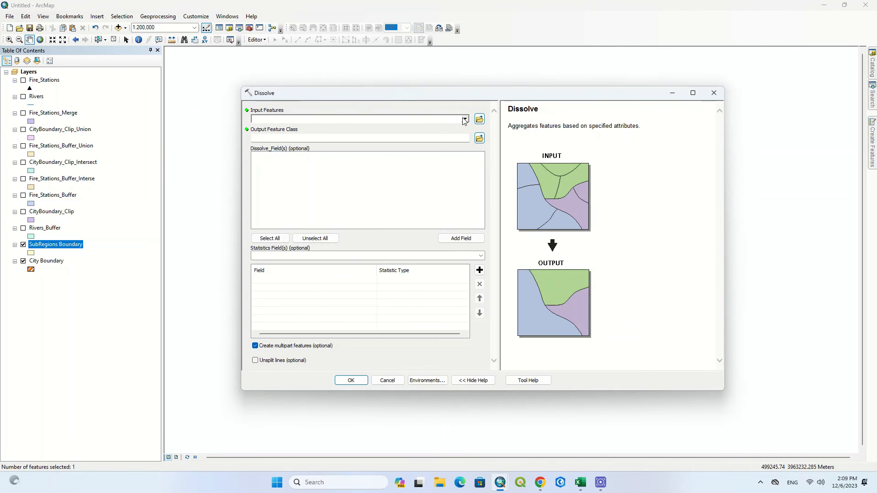
click(464, 119)
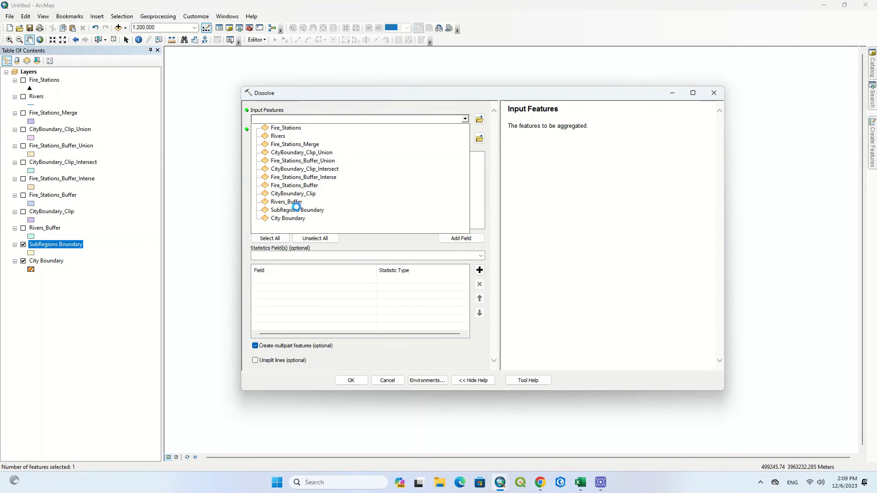
click(298, 211)
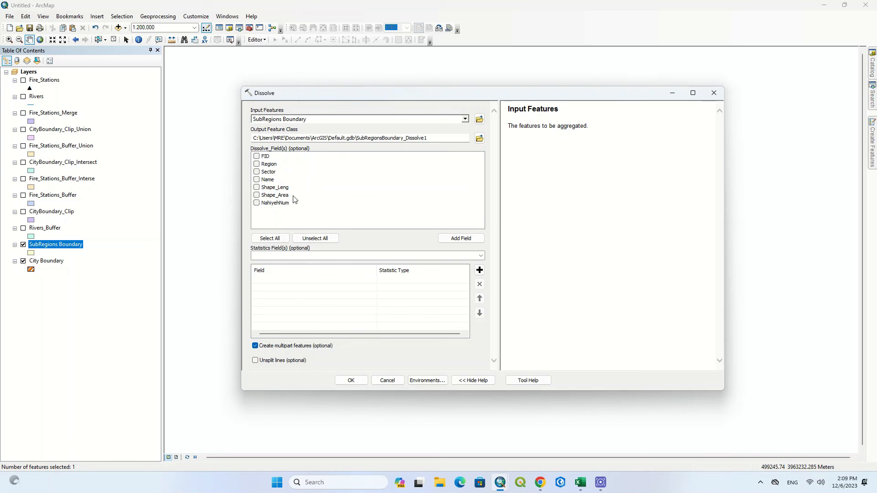
click(256, 164)
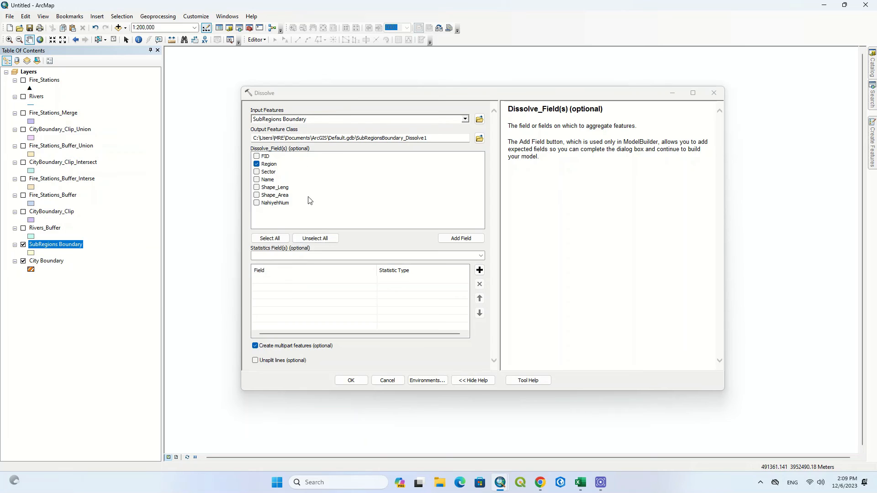
click(351, 380)
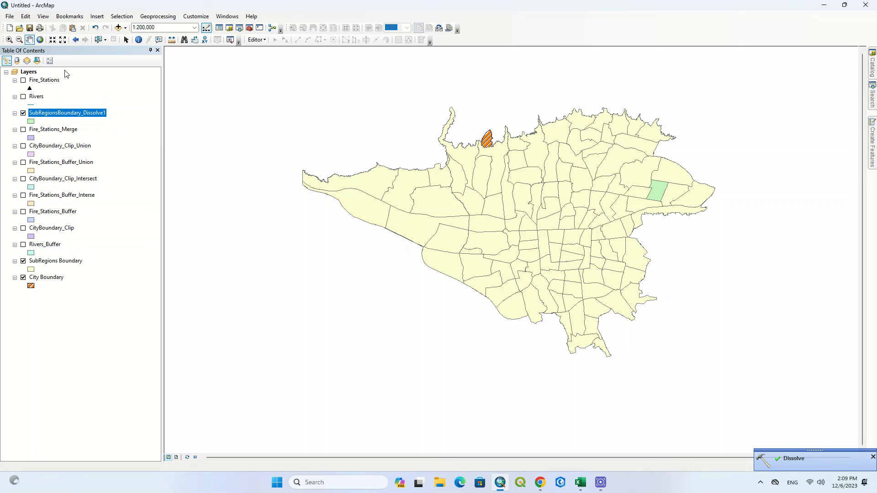
right_click(67, 113)
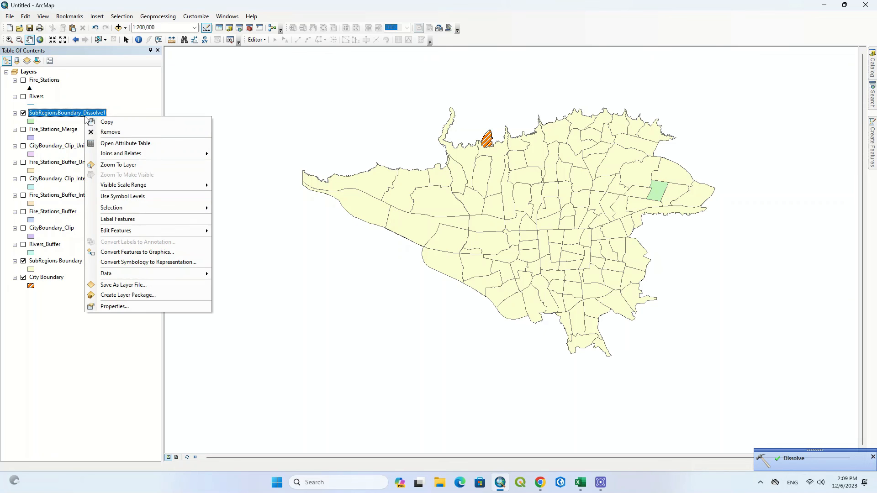